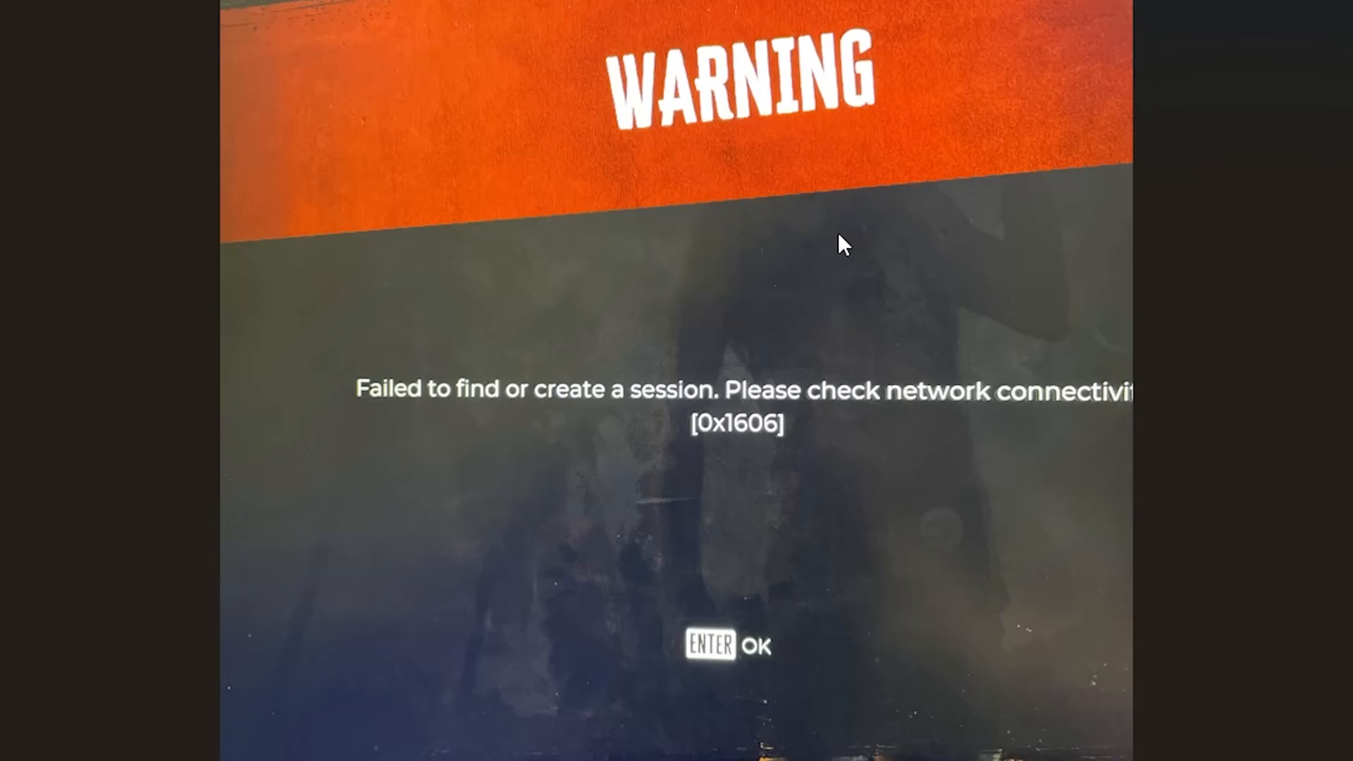
mouse_move(553, 419)
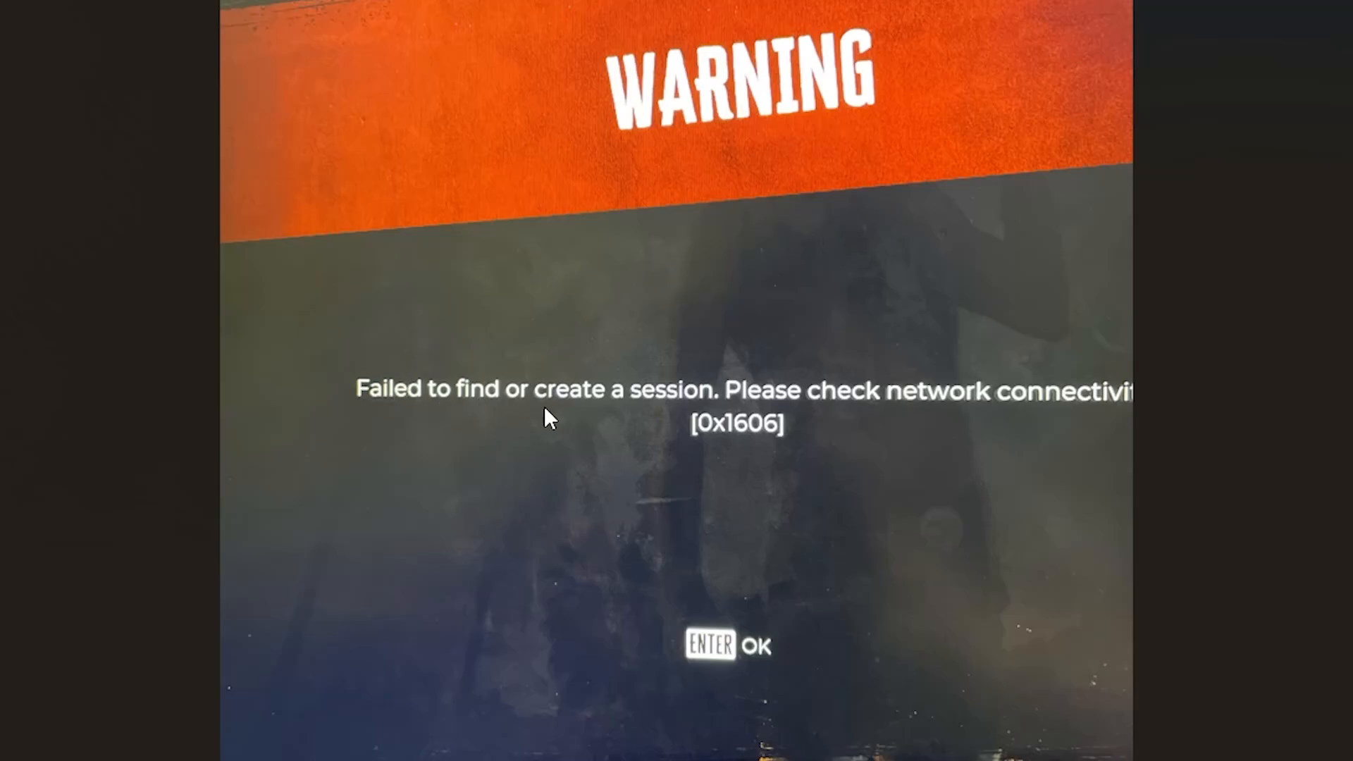
mouse_move(1025, 420)
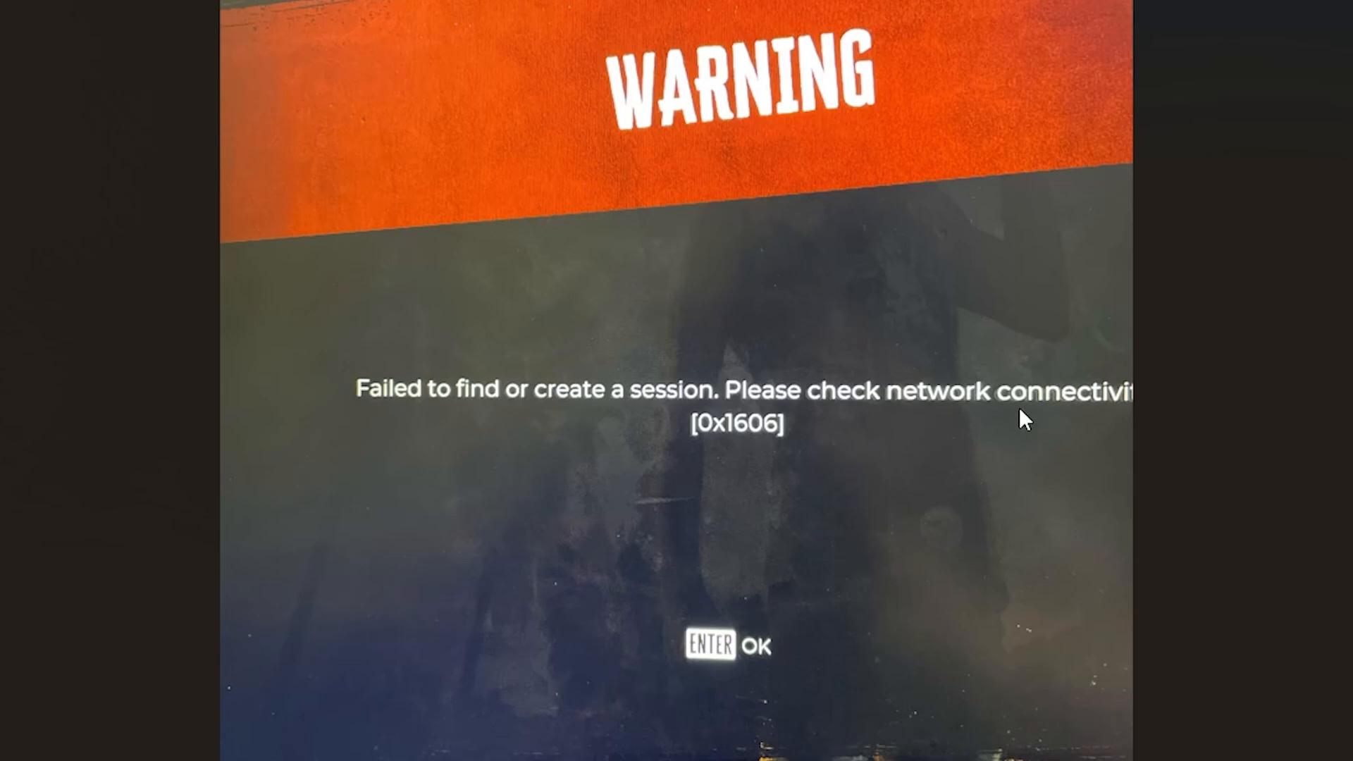
mouse_move(818, 433)
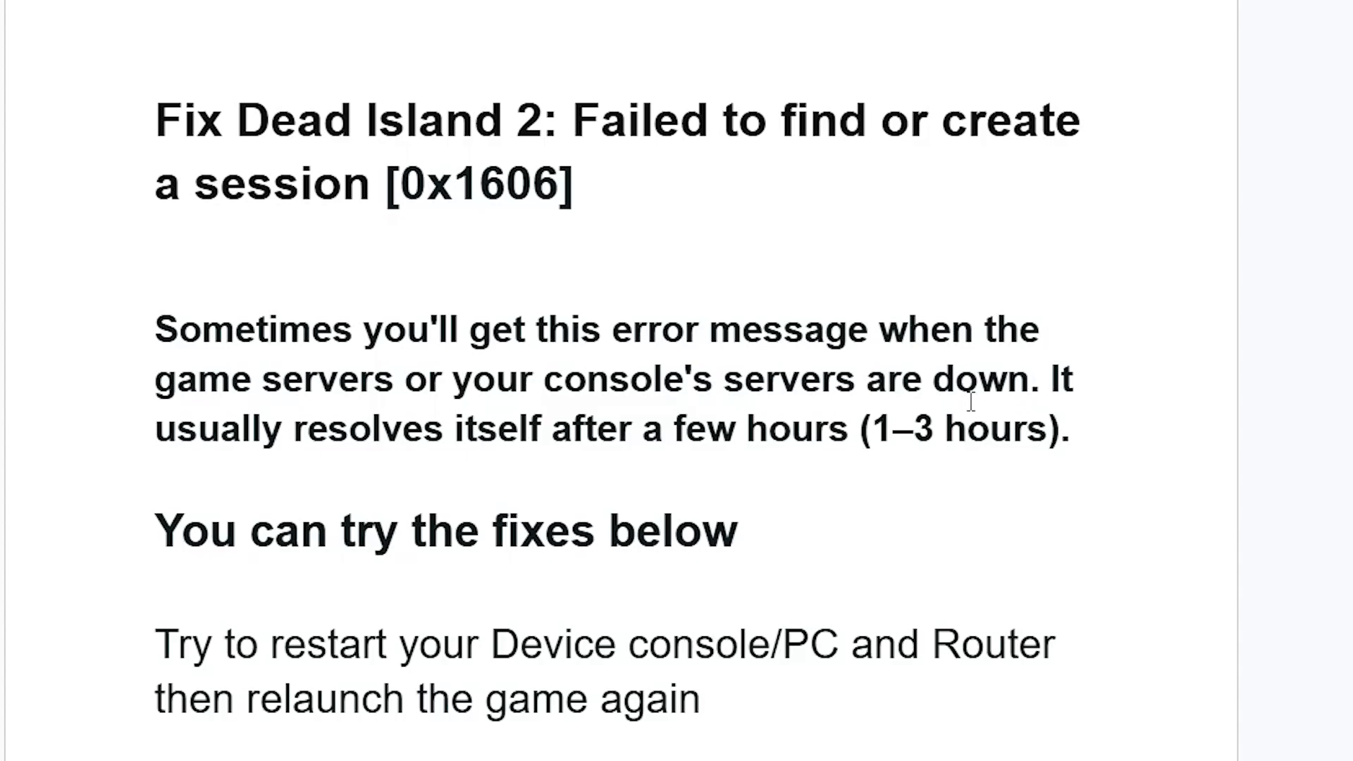
Bring up the Epic Games Launcher from the system tray overflow and close its window
scroll(down, 3)
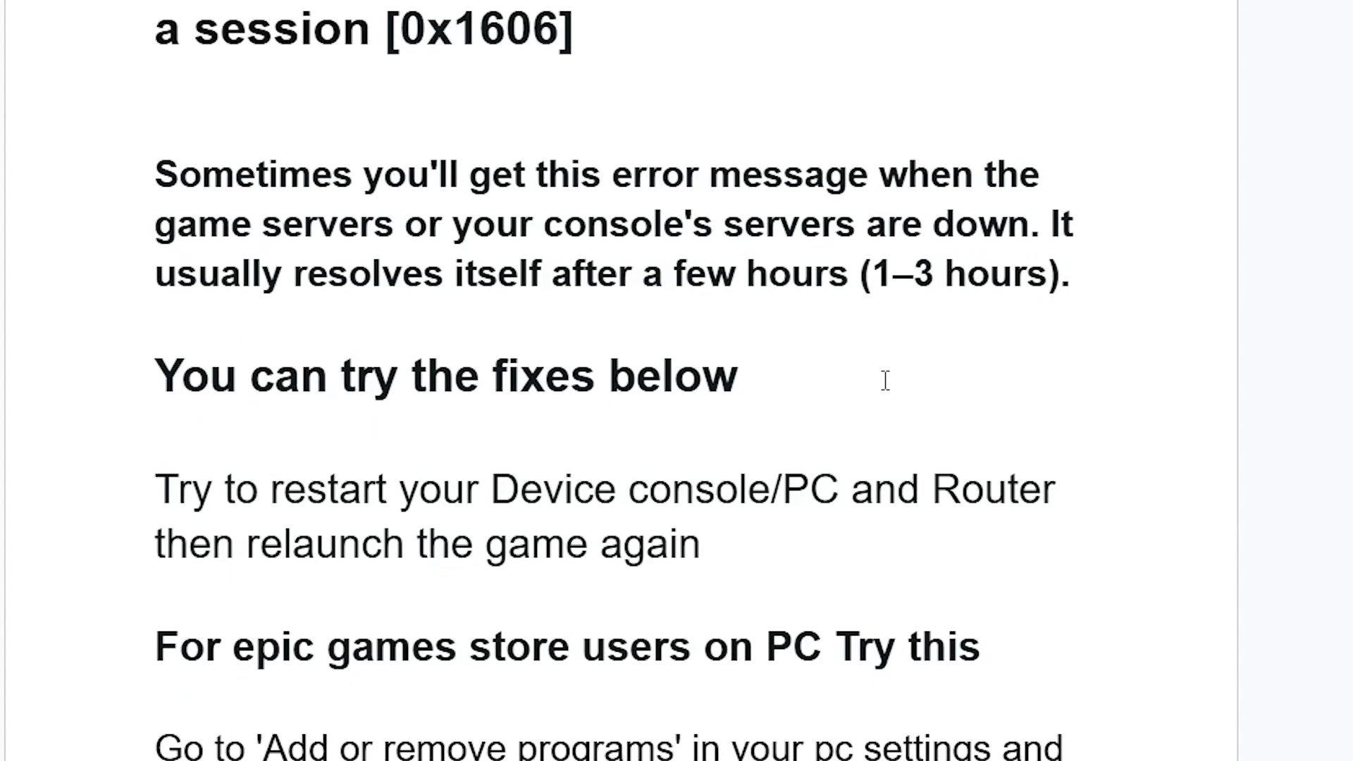
scroll(down, 3)
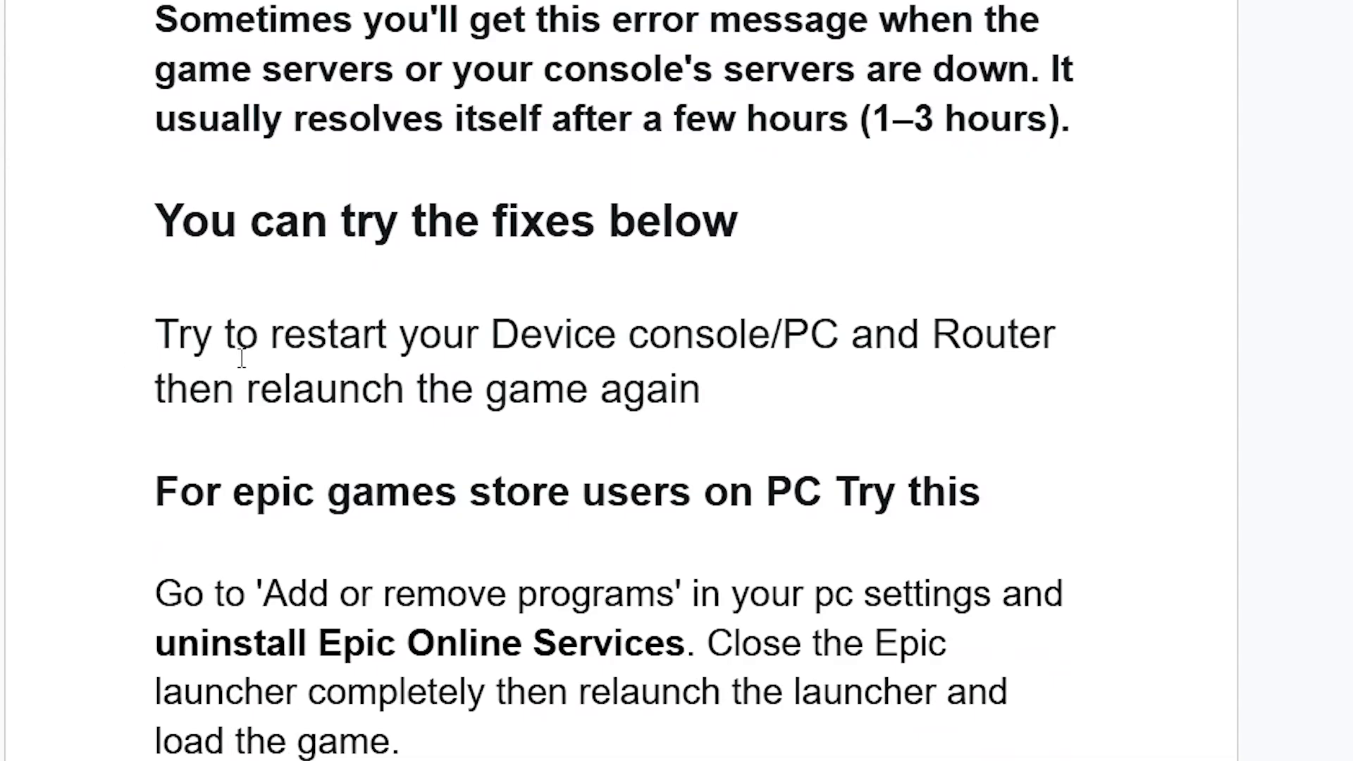
mouse_move(883, 354)
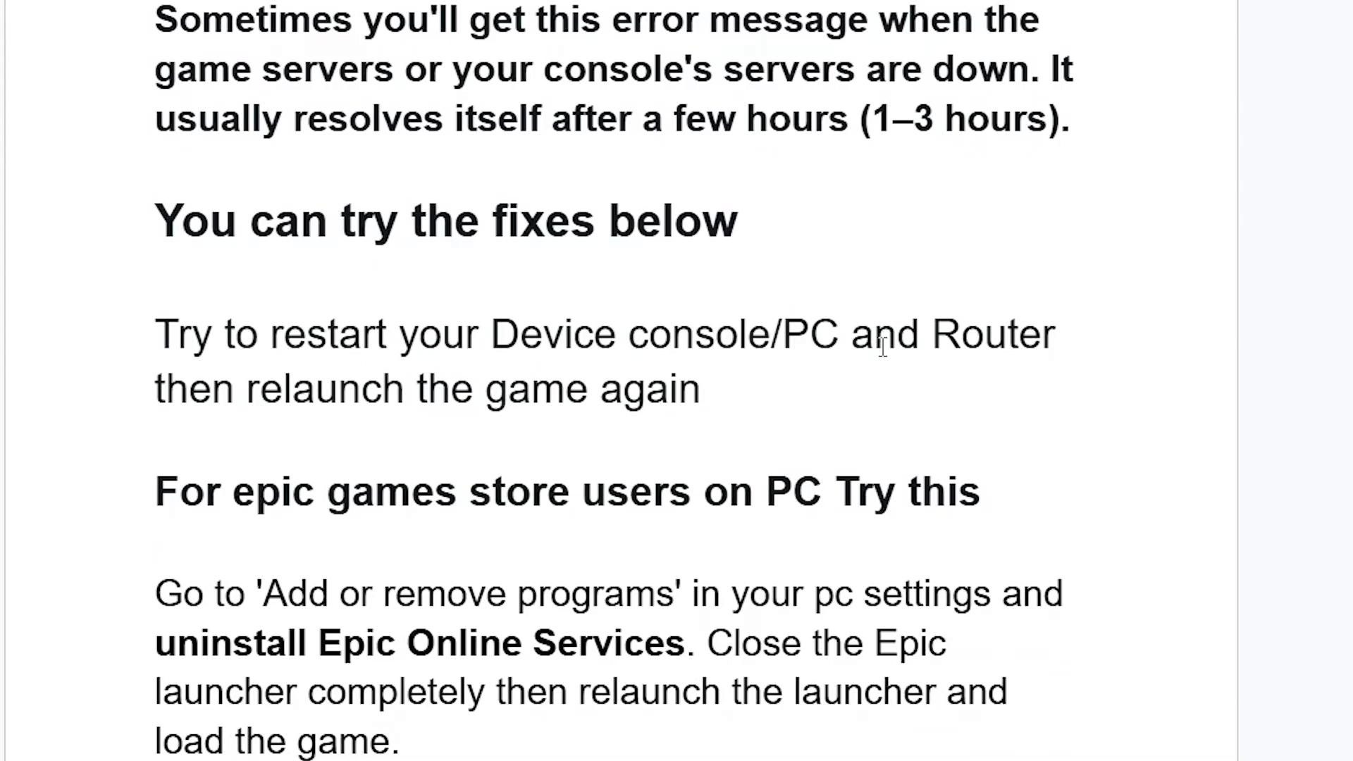
mouse_move(727, 395)
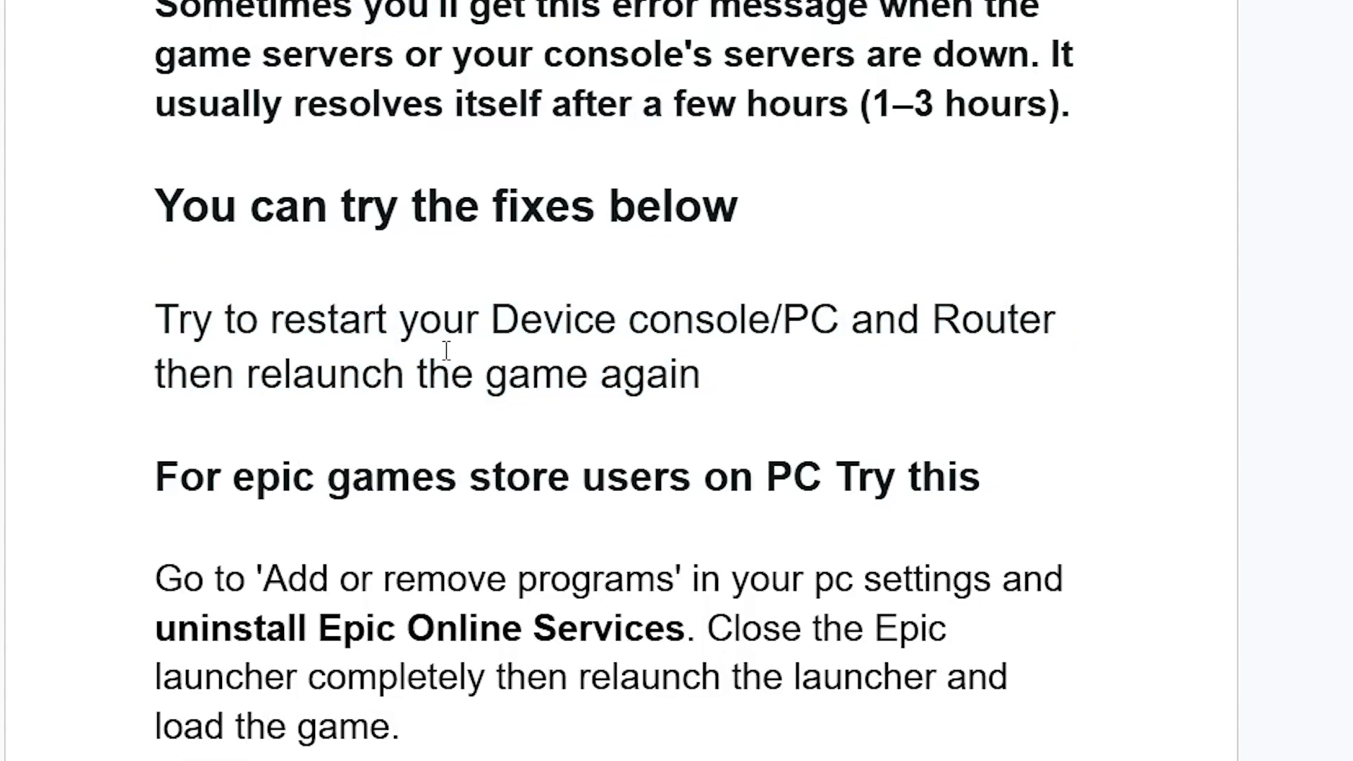
scroll(down, 3)
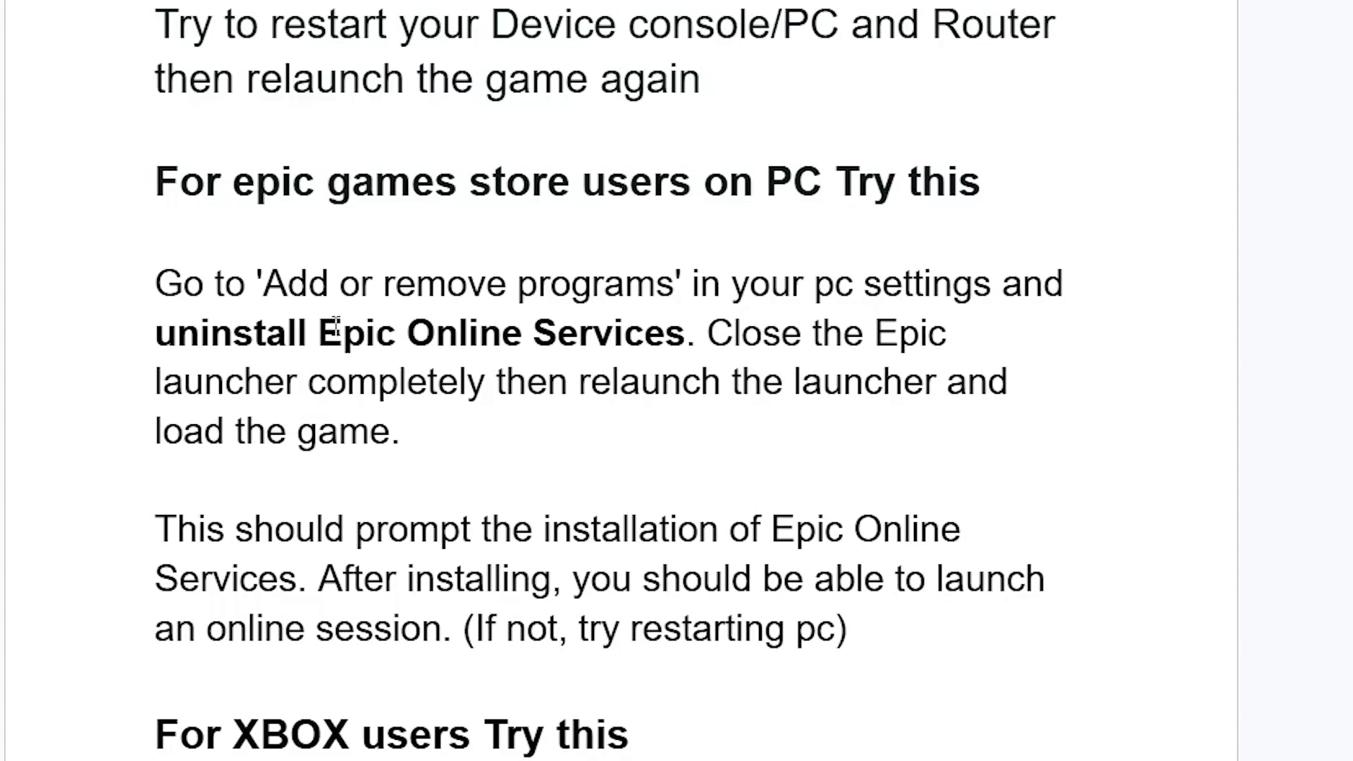
scroll(down, 3)
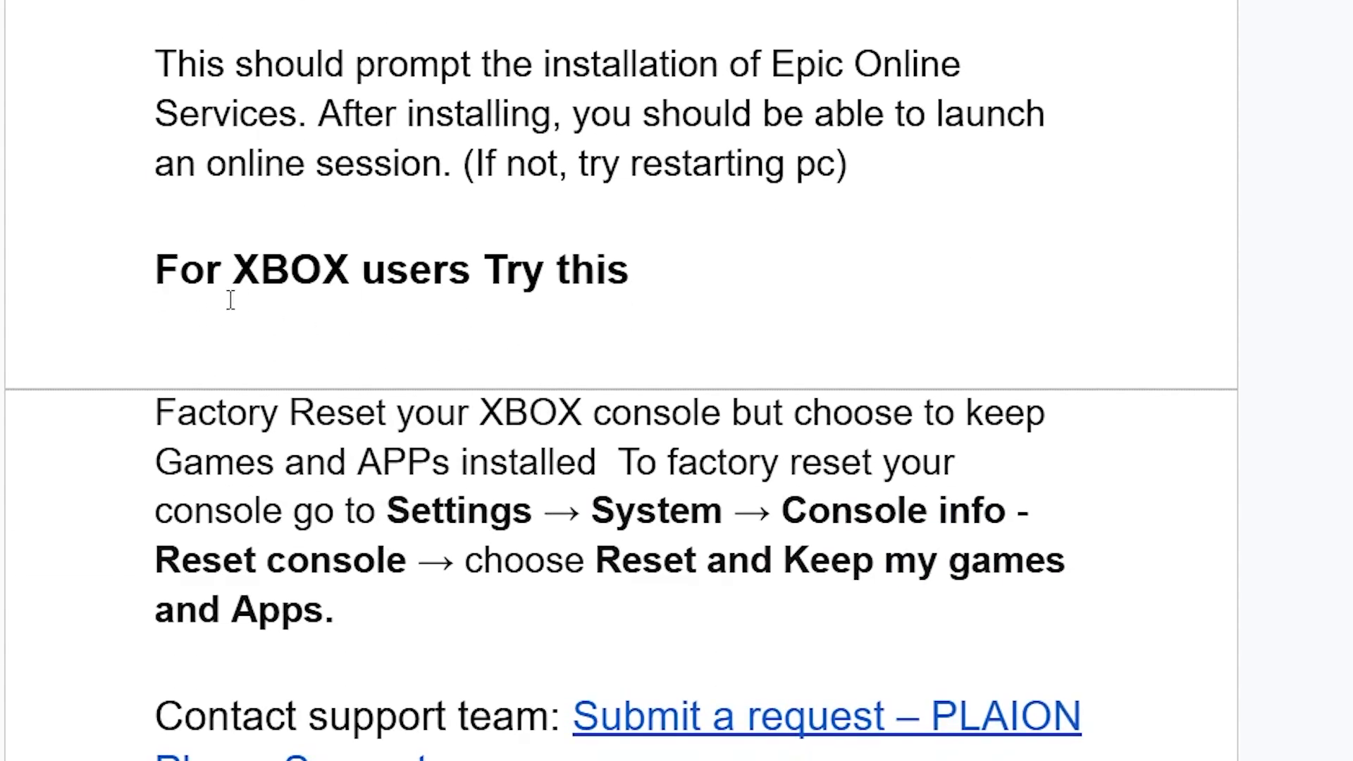
scroll(up, 3)
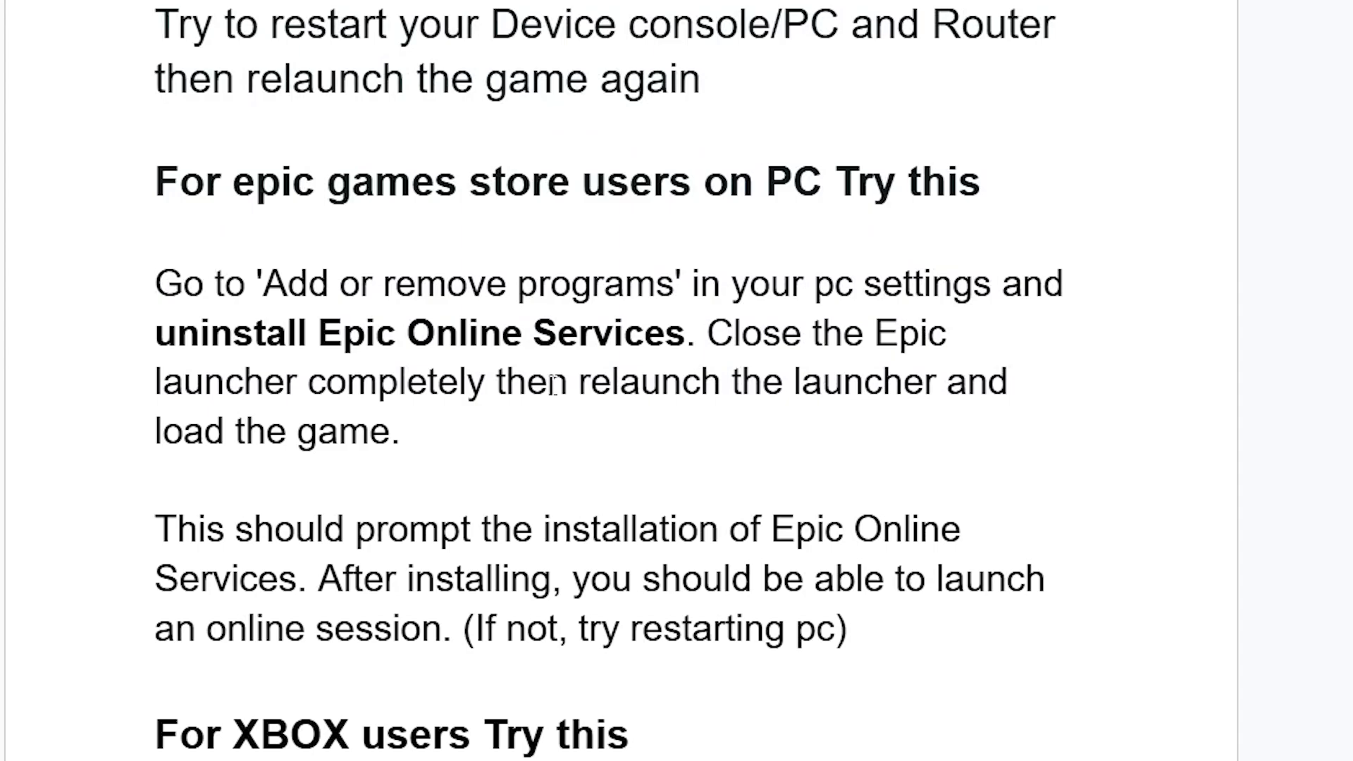
mouse_move(435, 200)
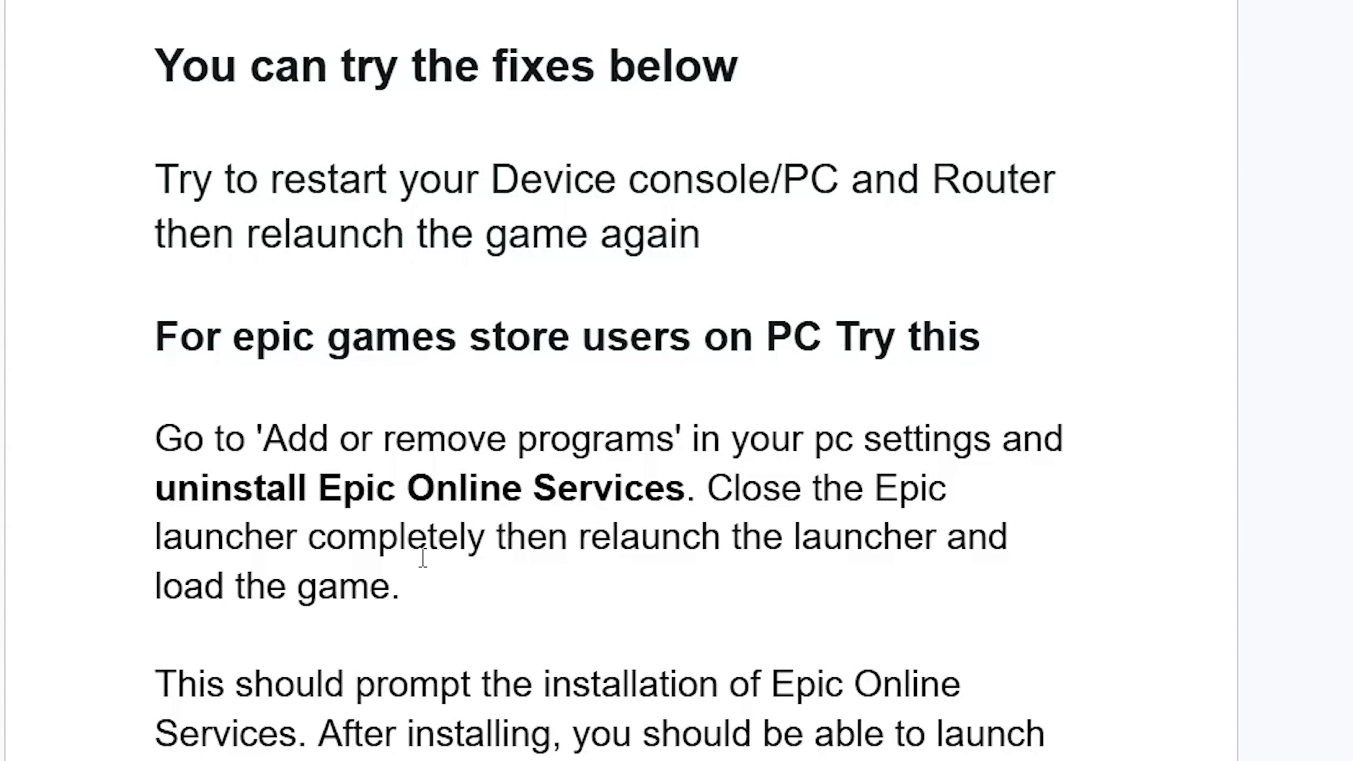
scroll(down, 3)
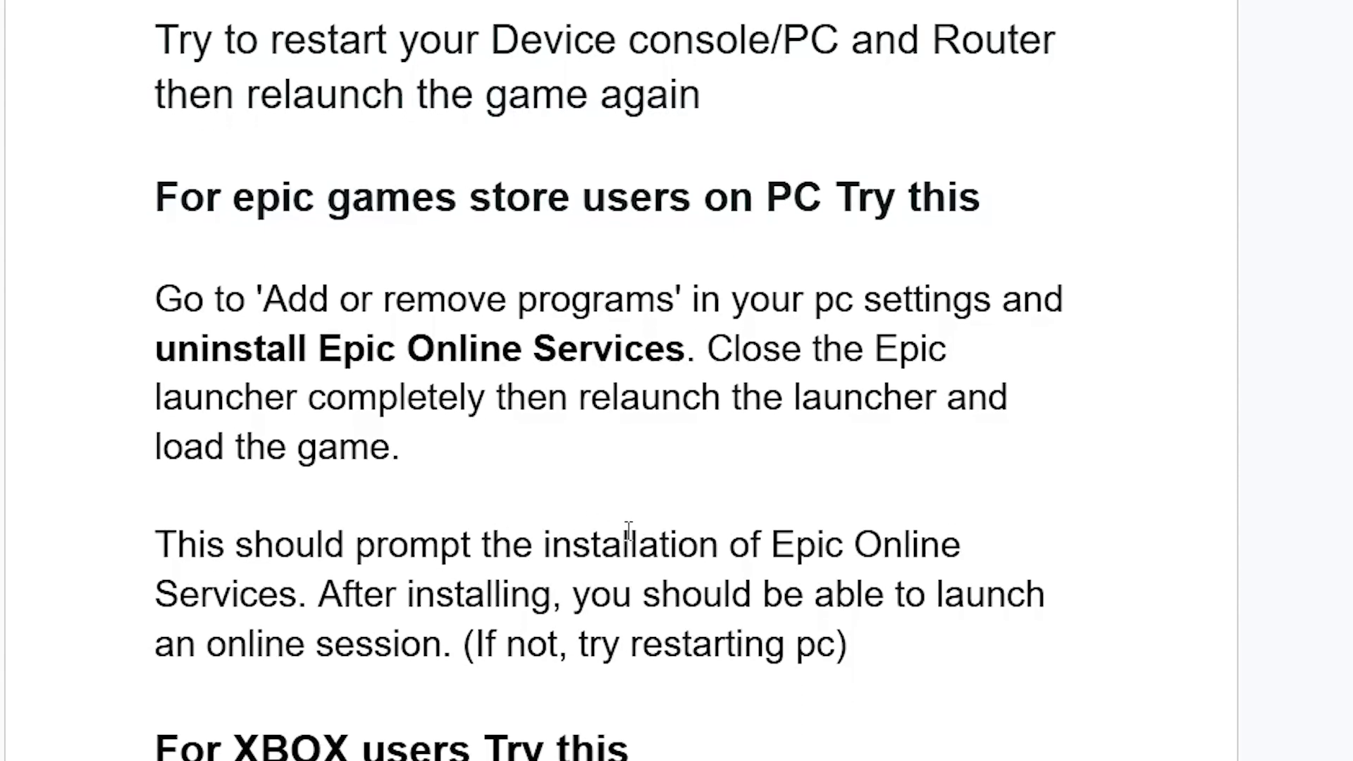
mouse_move(436, 586)
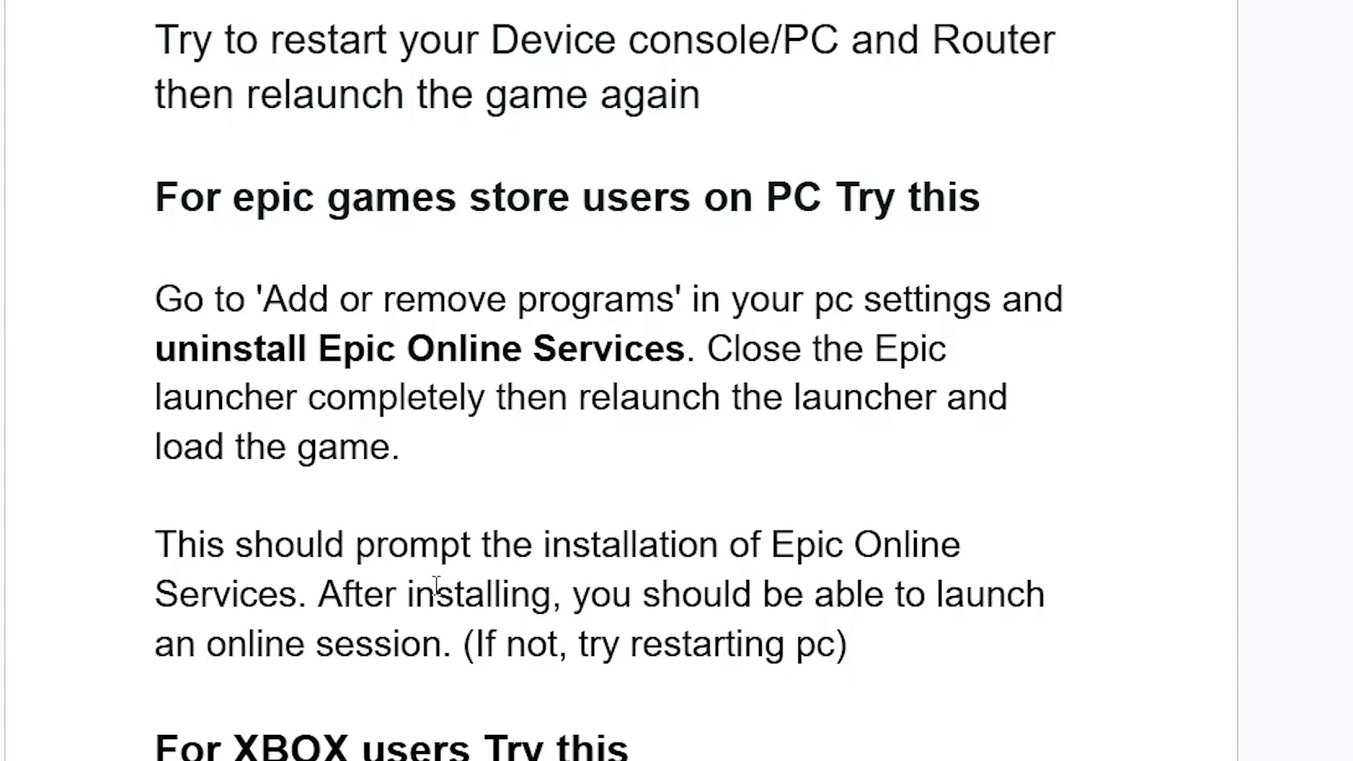
mouse_move(535, 647)
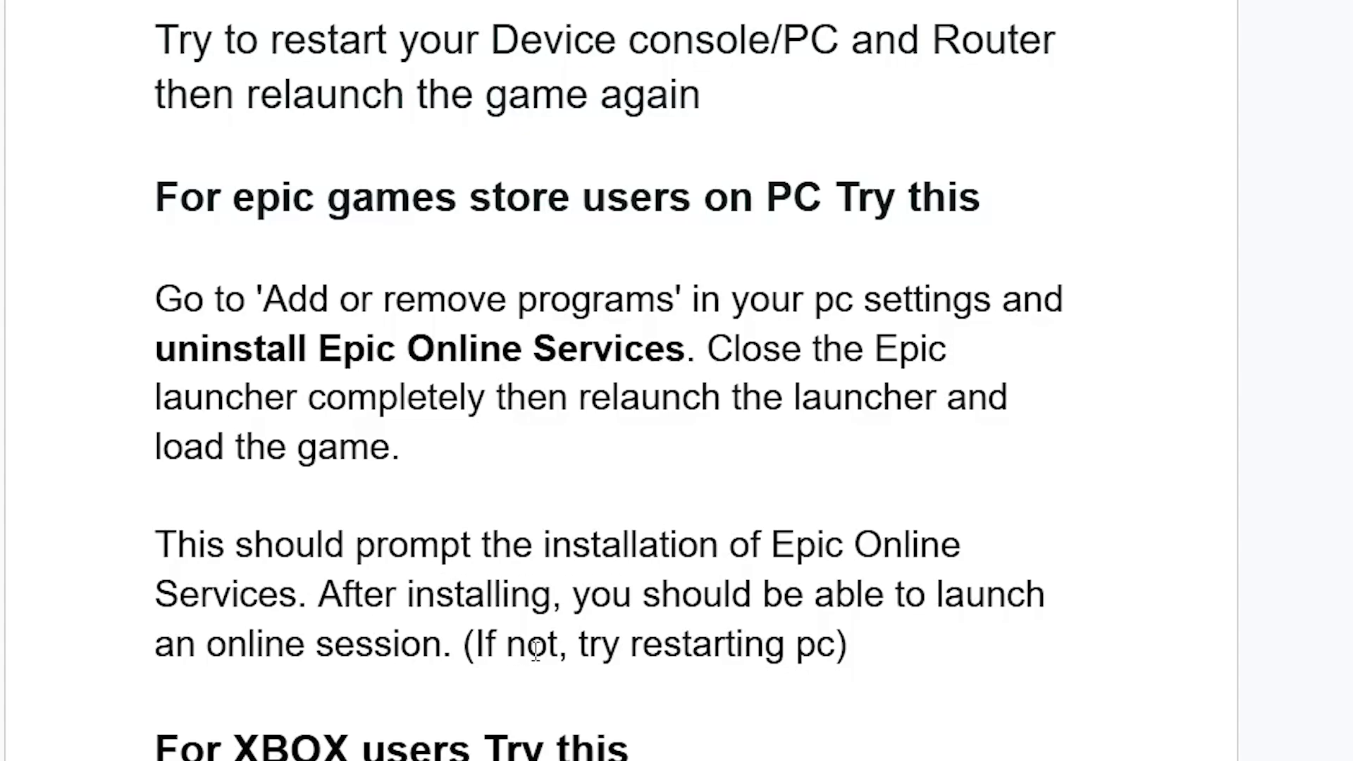
mouse_move(535, 647)
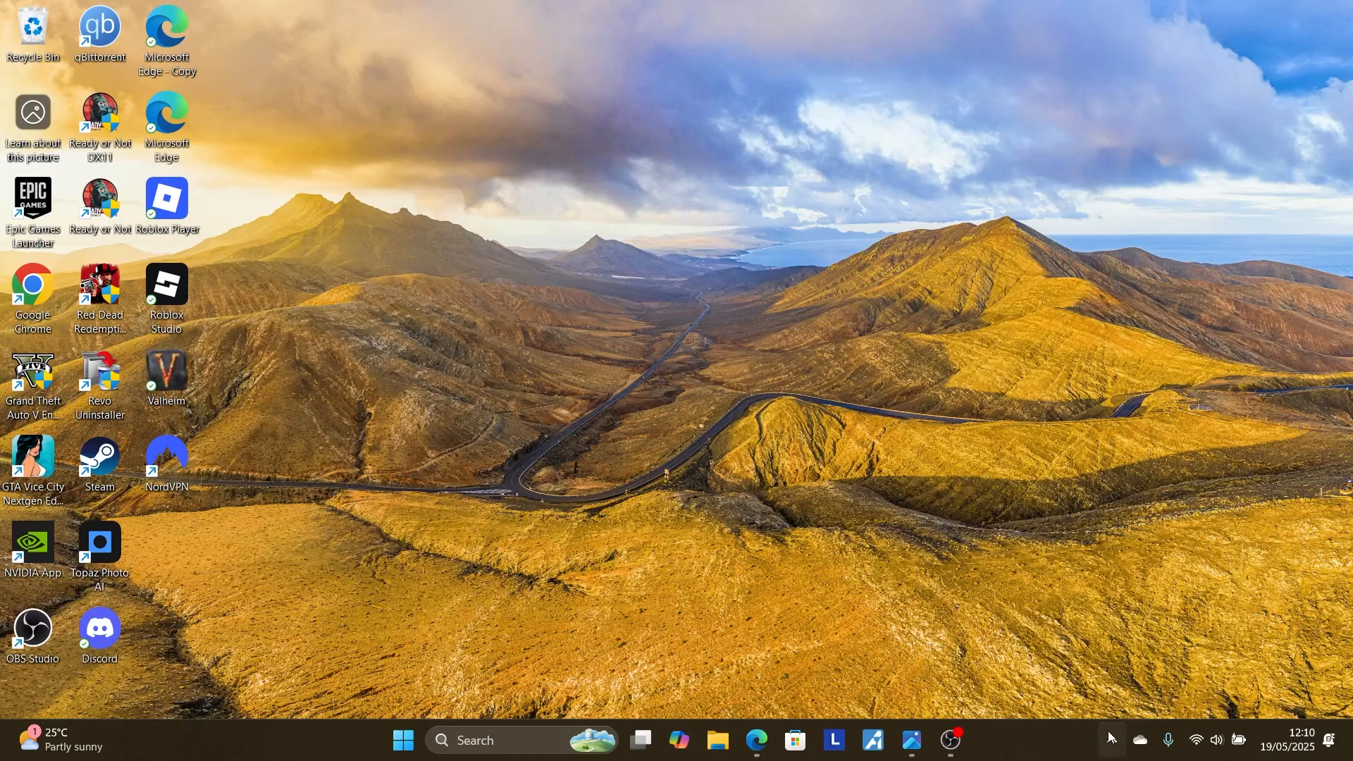
click(1112, 741)
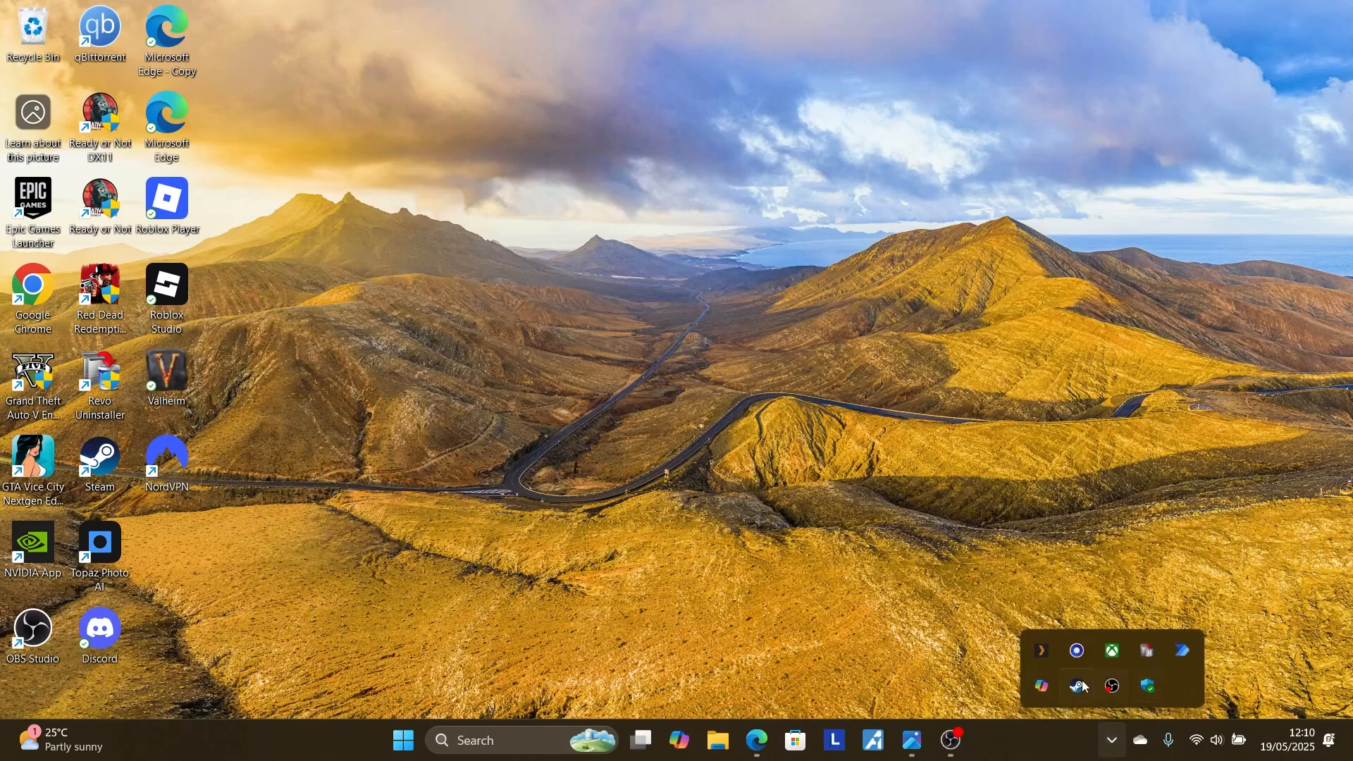
mouse_move(93, 355)
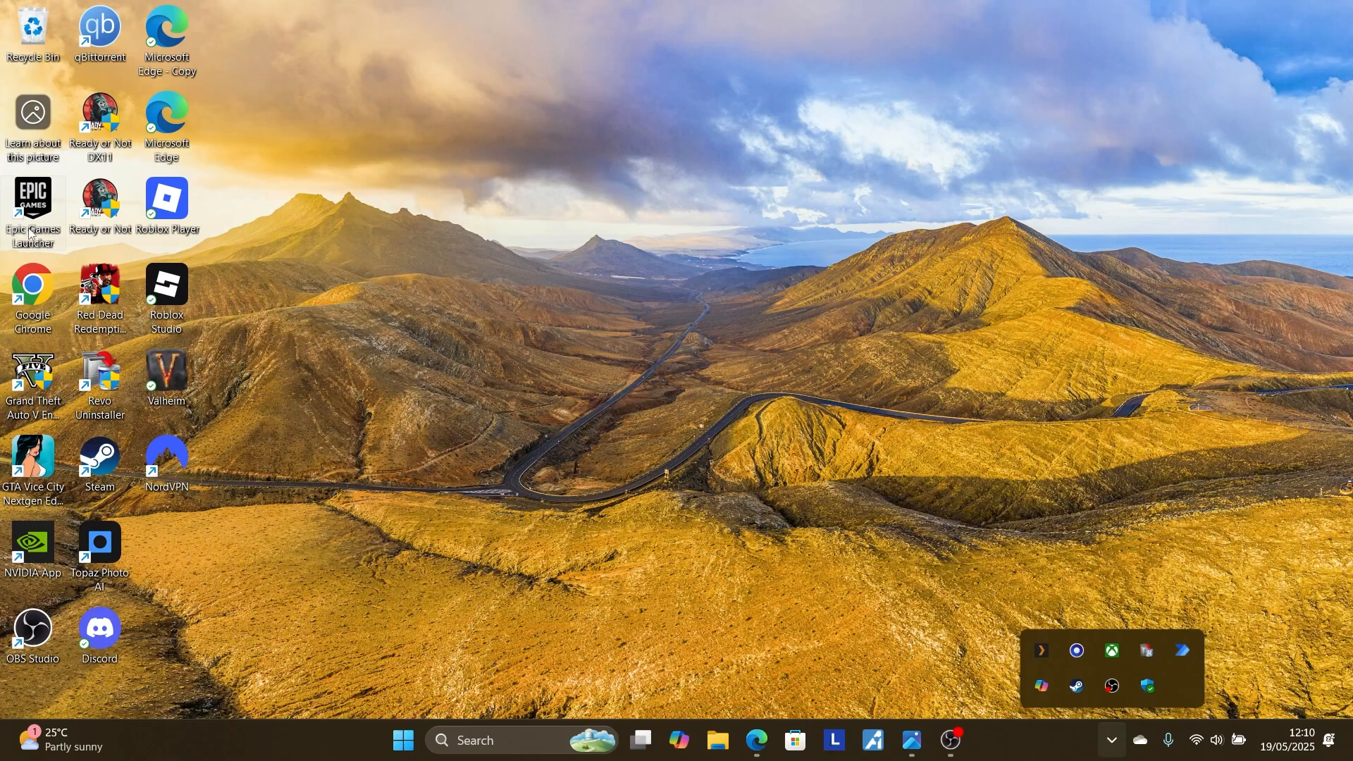
double_click(32, 206)
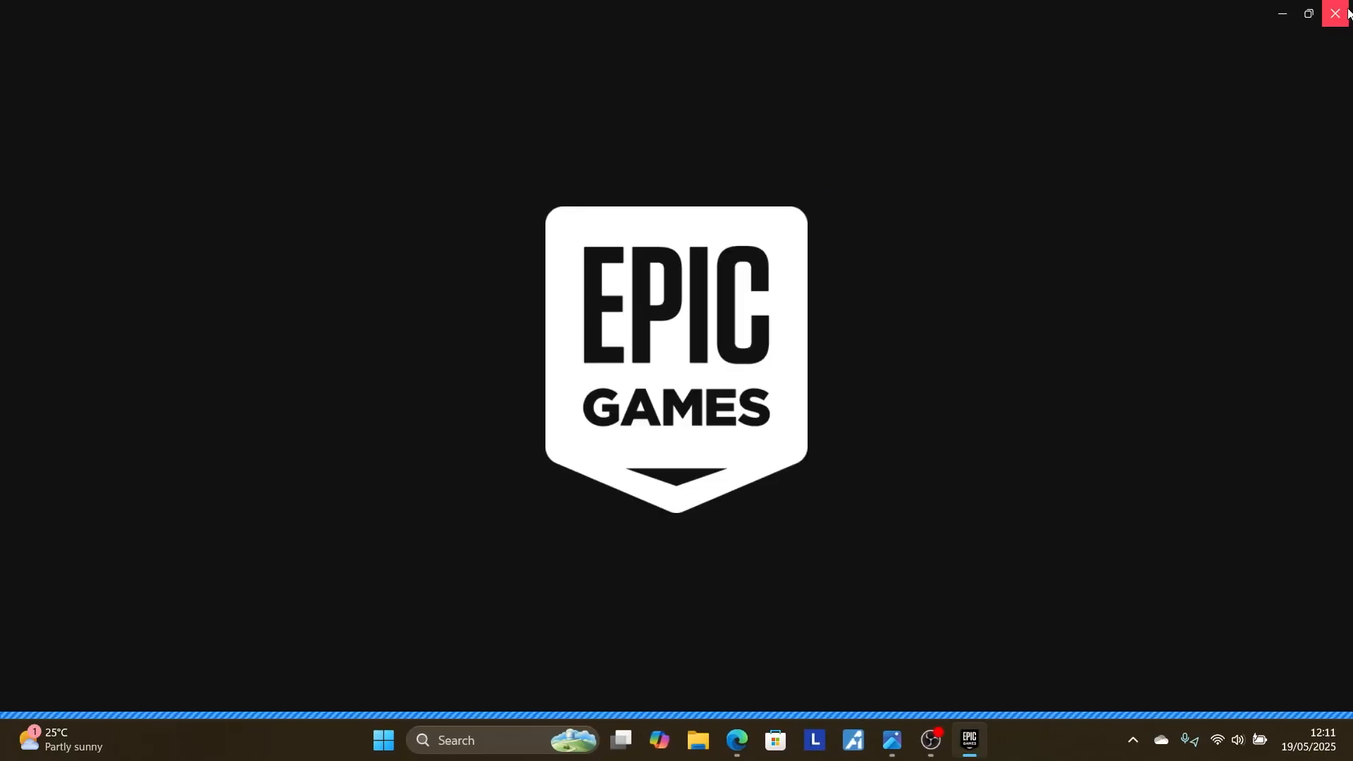
click(1337, 13)
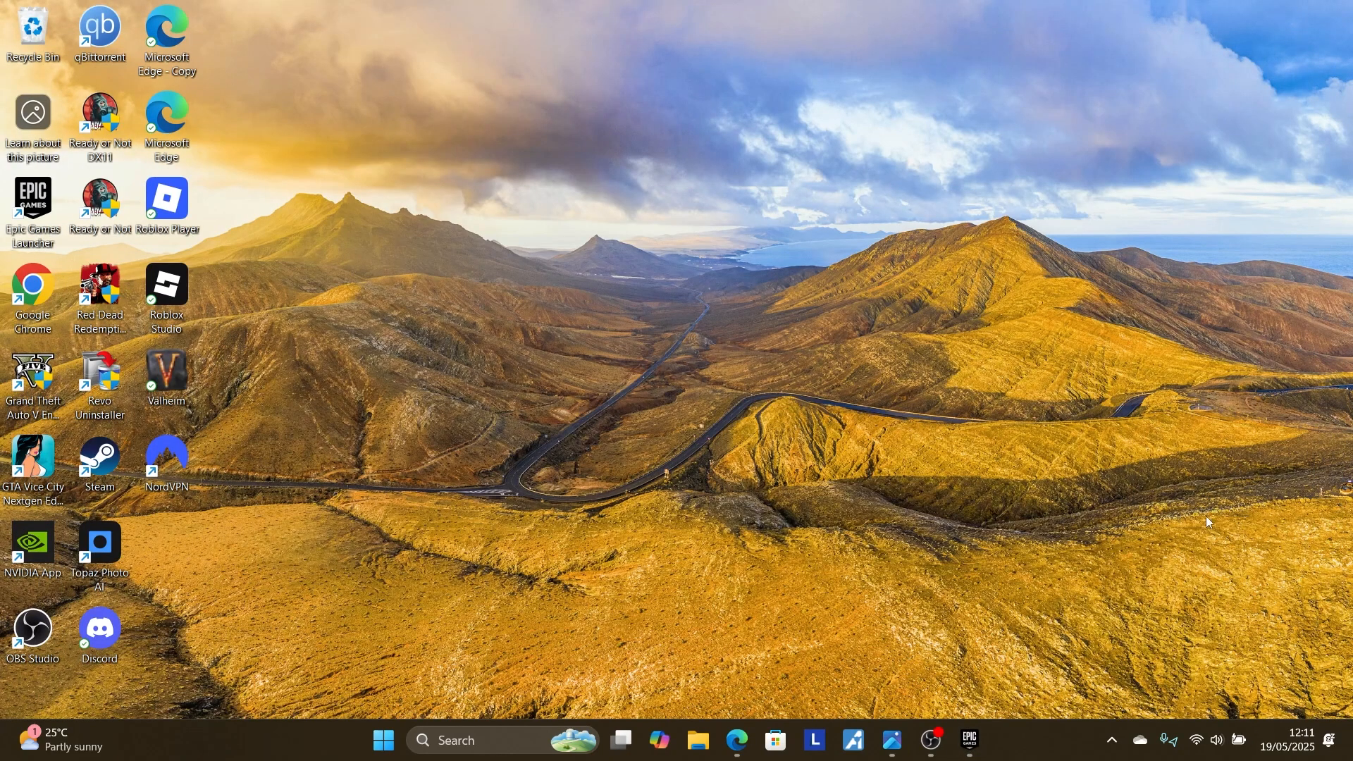
Exit the Epic Games Launcher fully from its tray icon so the background process stops
click(1112, 740)
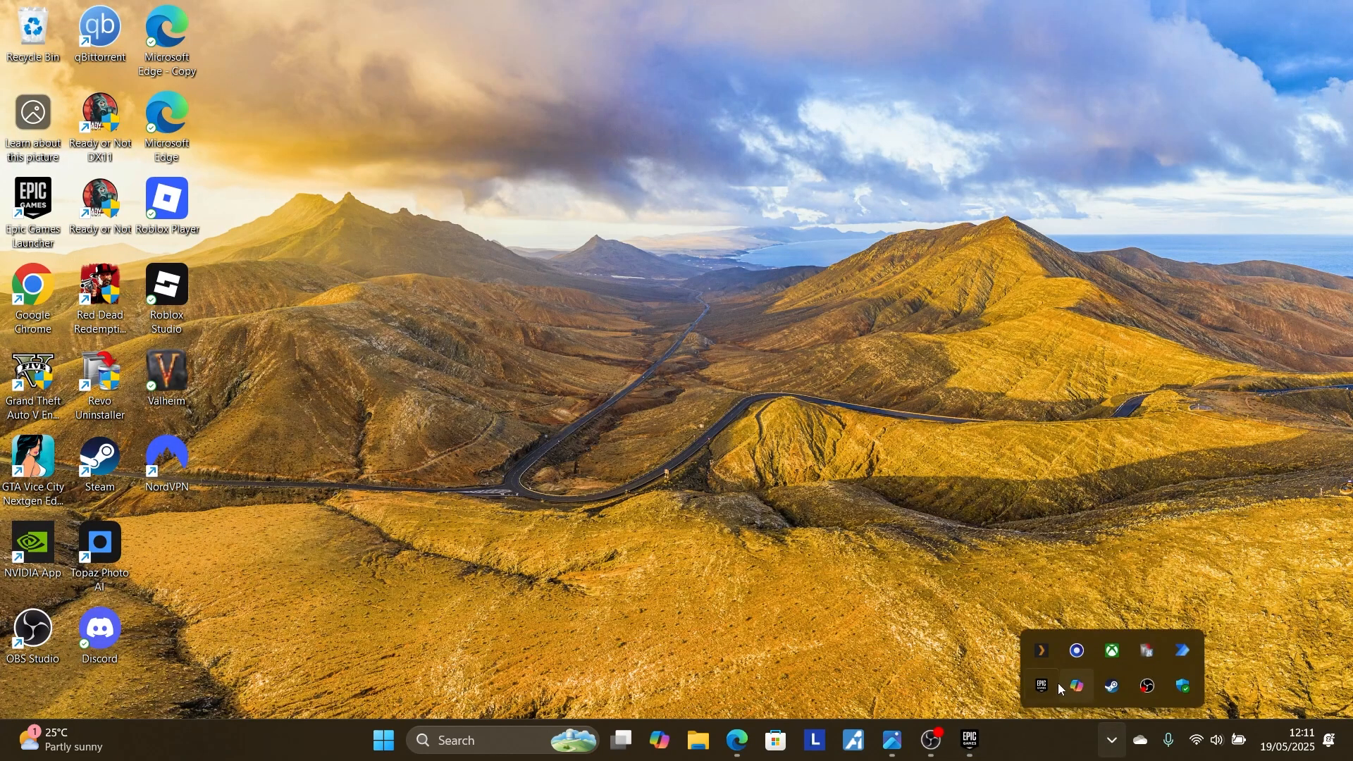
right_click(1040, 687)
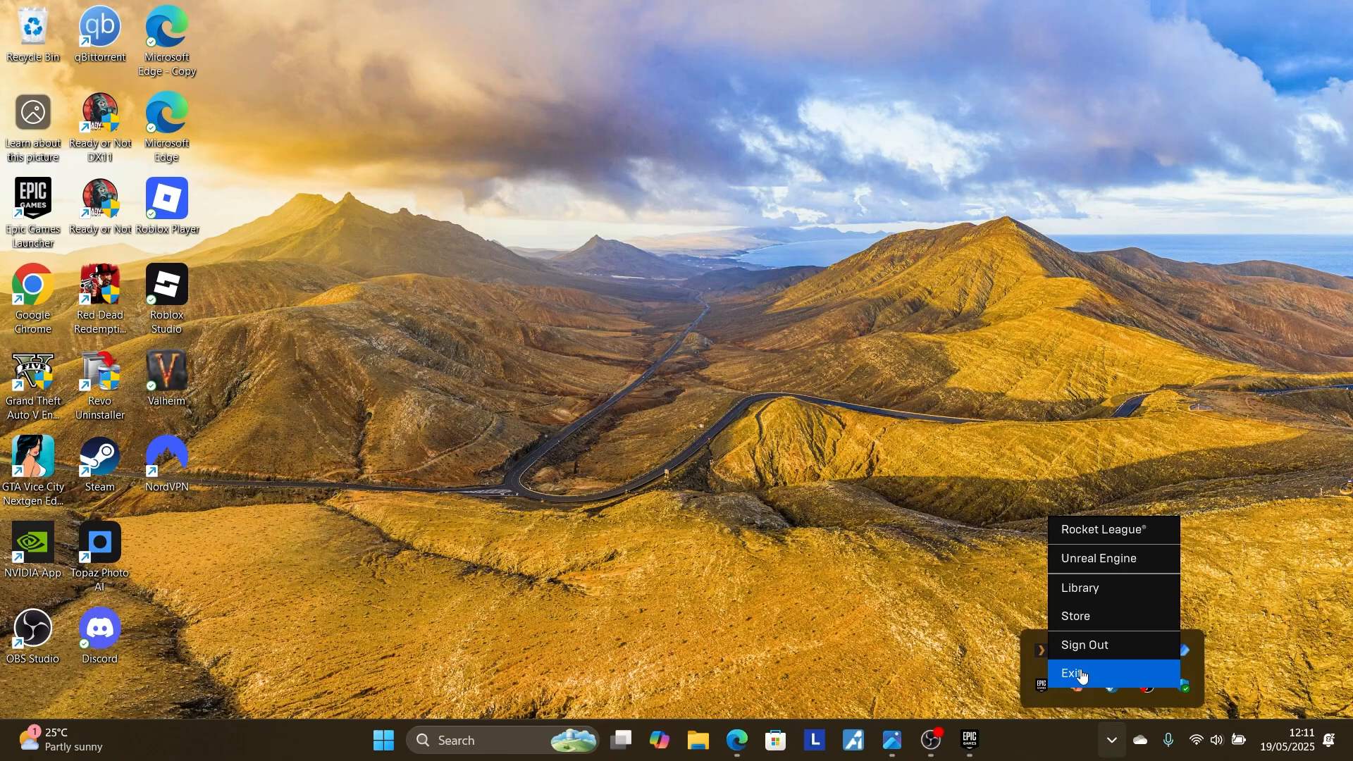
click(1075, 674)
text(a)
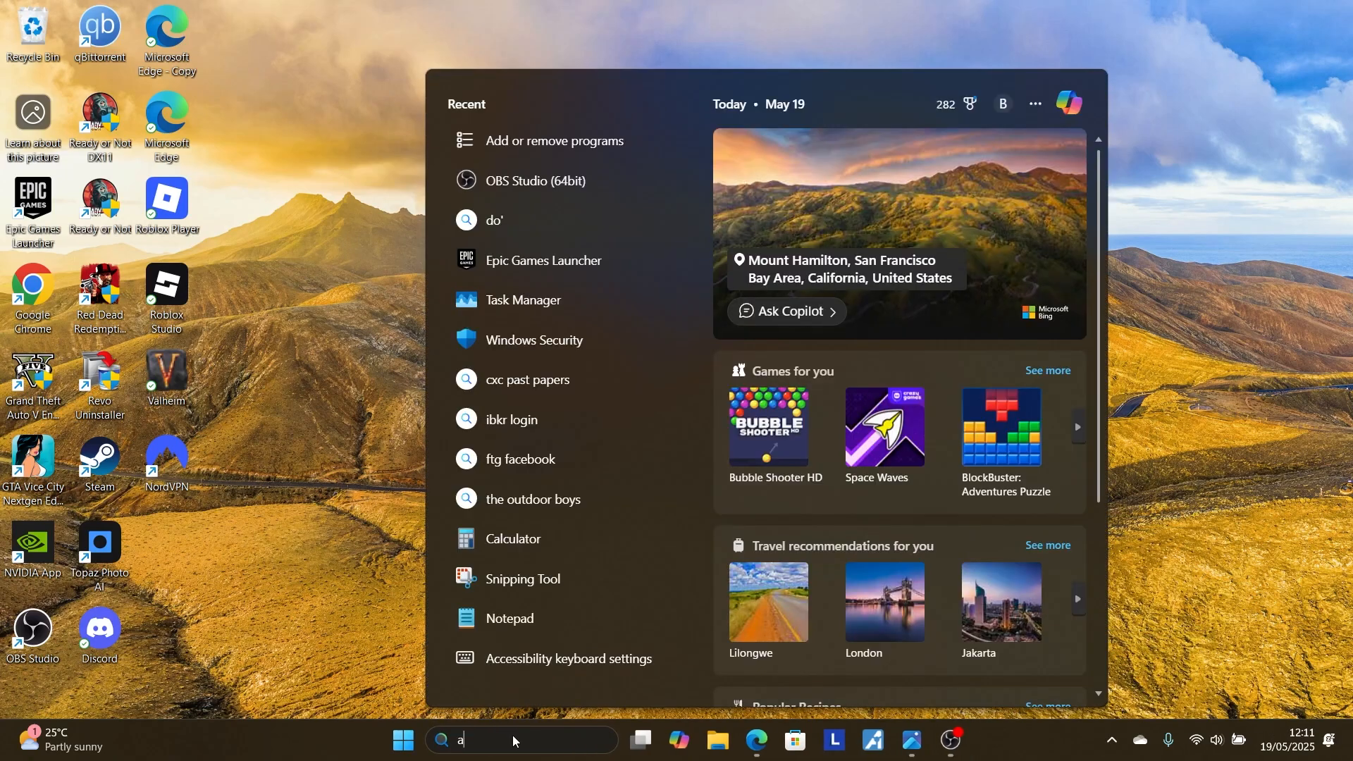
Search Windows for 'add or remove programs'
text(dd or remove programs)
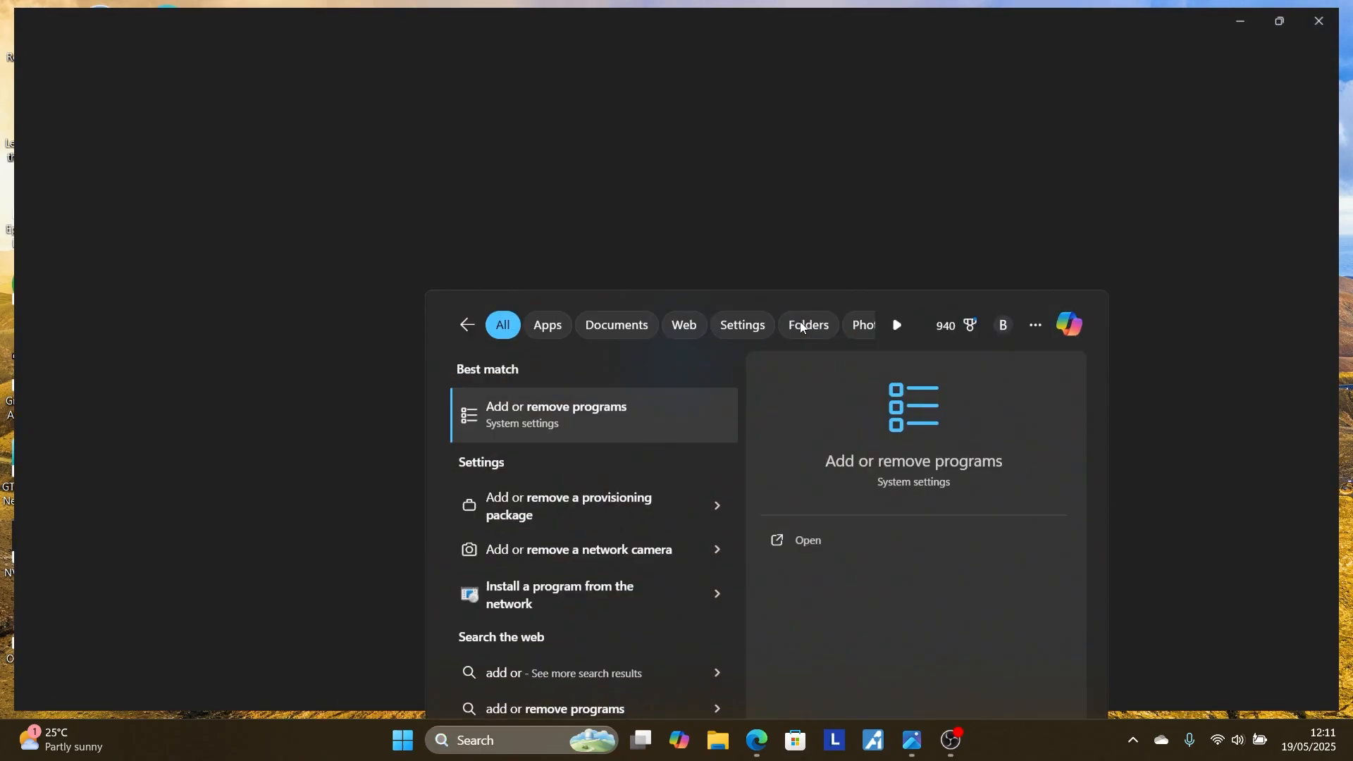
Go to Installed apps and bring up the removal options for Epic Online Services
click(555, 413)
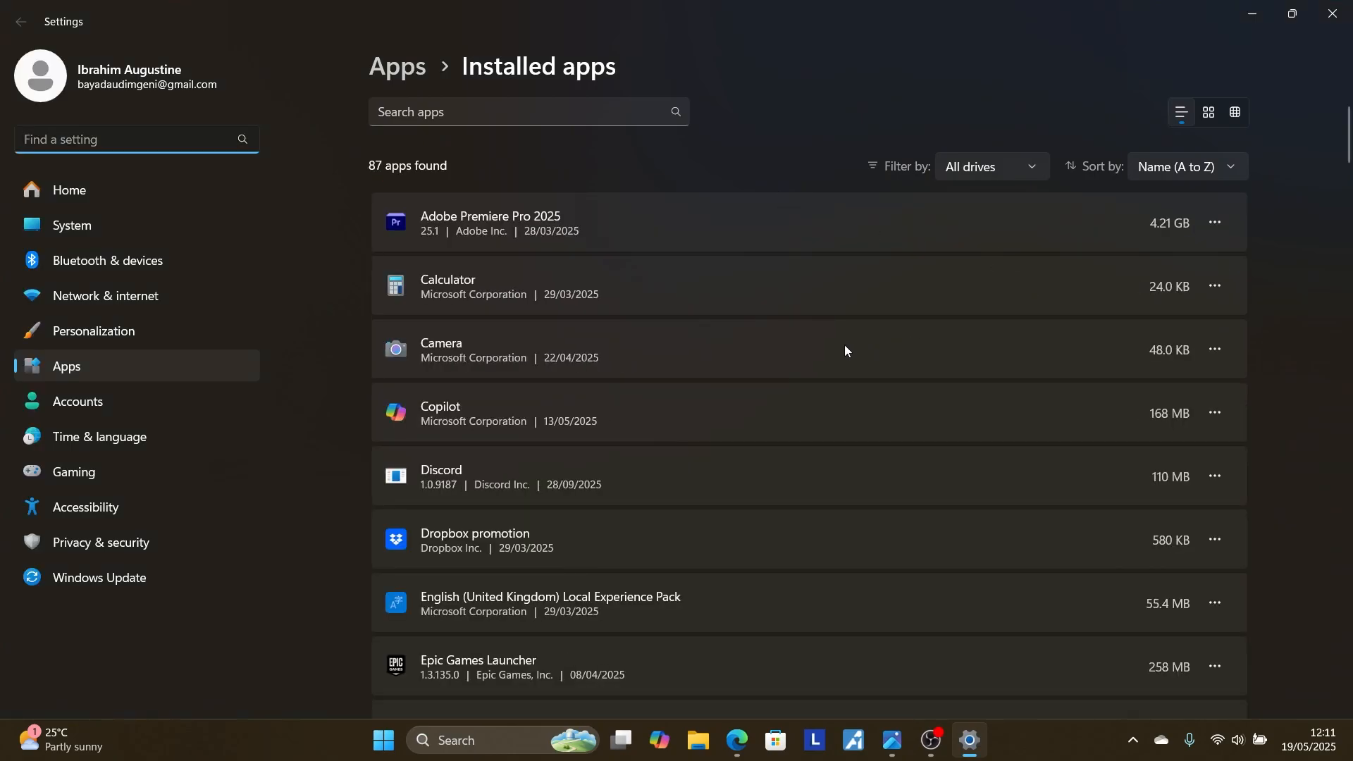
scroll(down, 3)
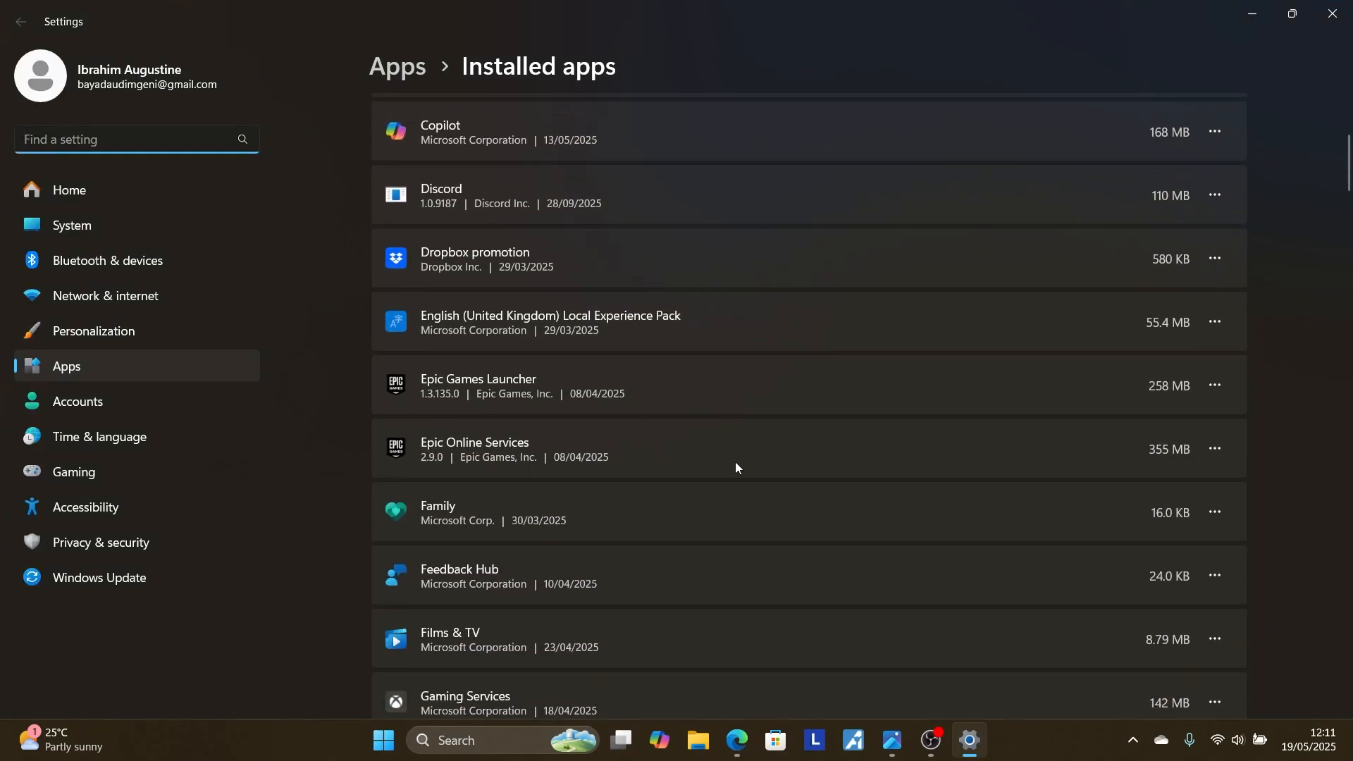
click(1213, 448)
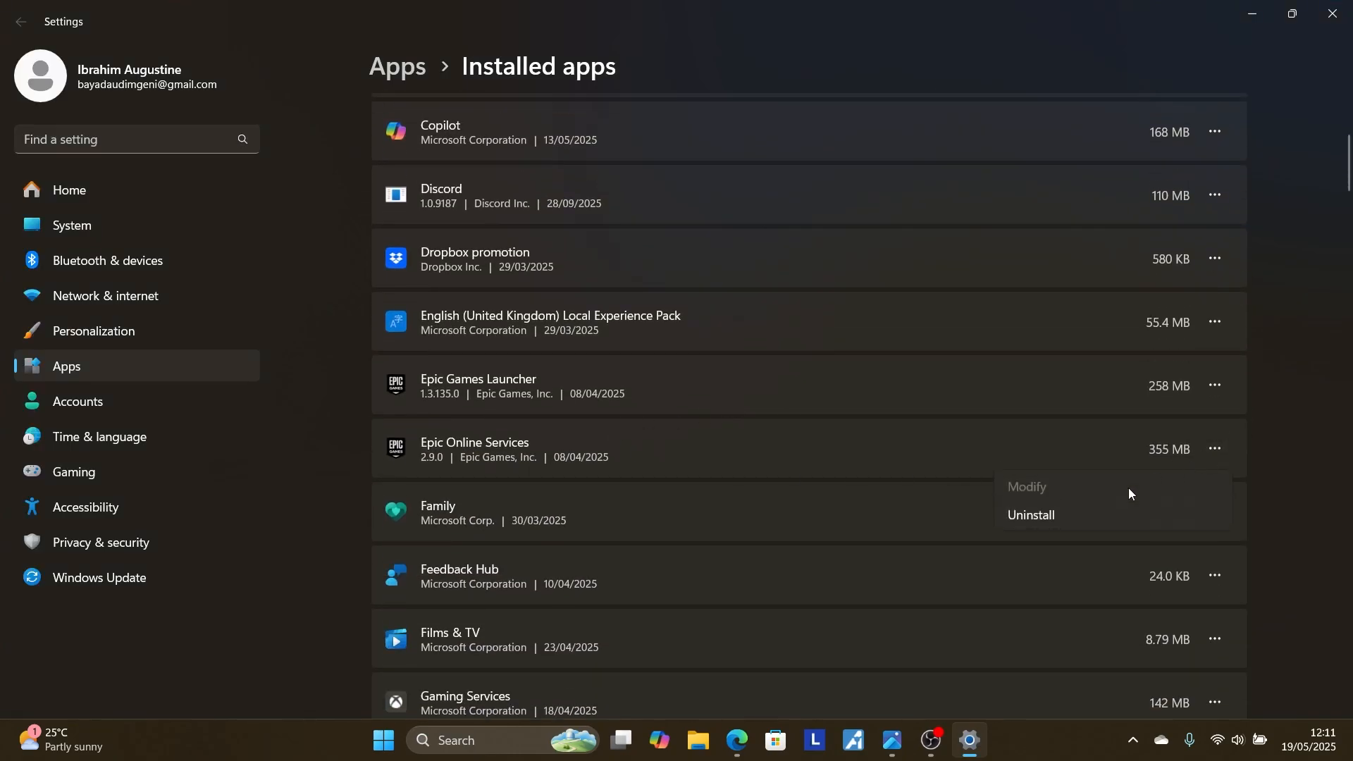
mouse_move(1061, 520)
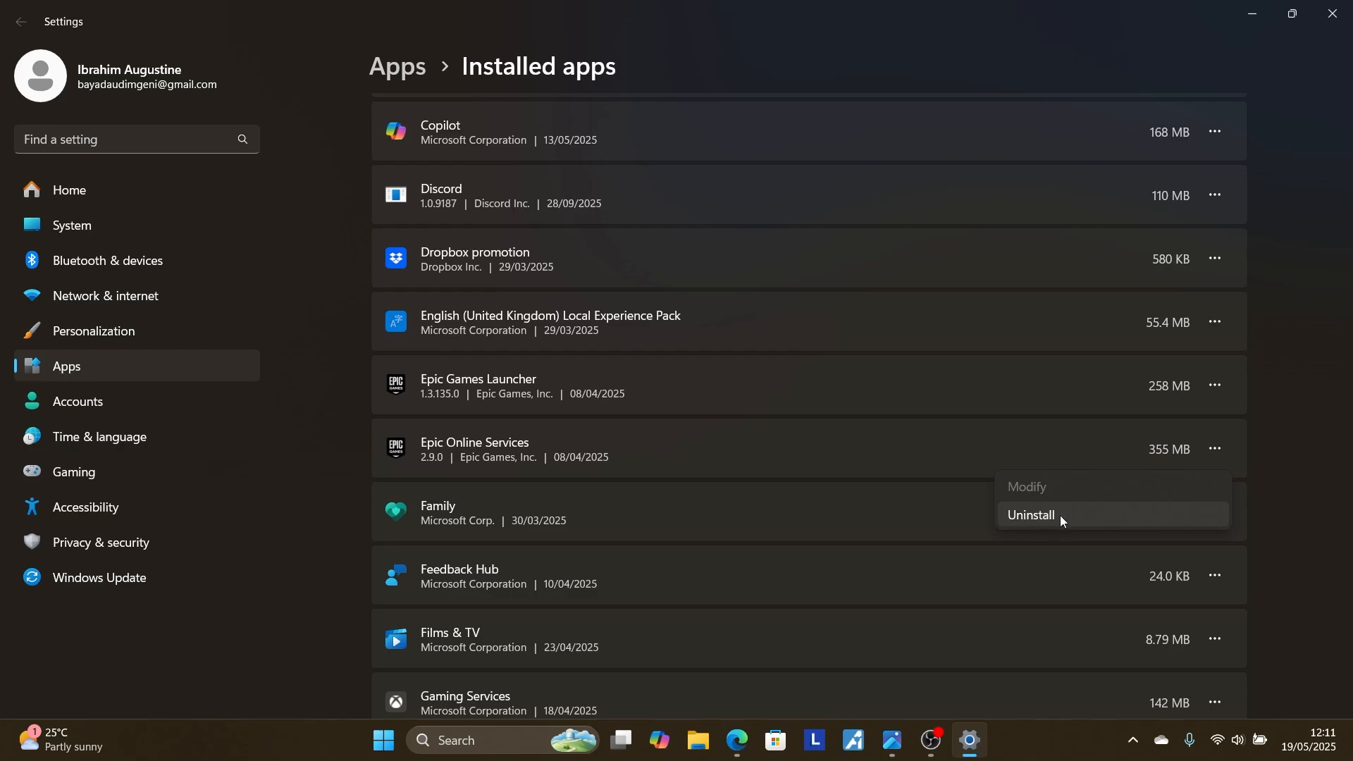
mouse_move(820, 455)
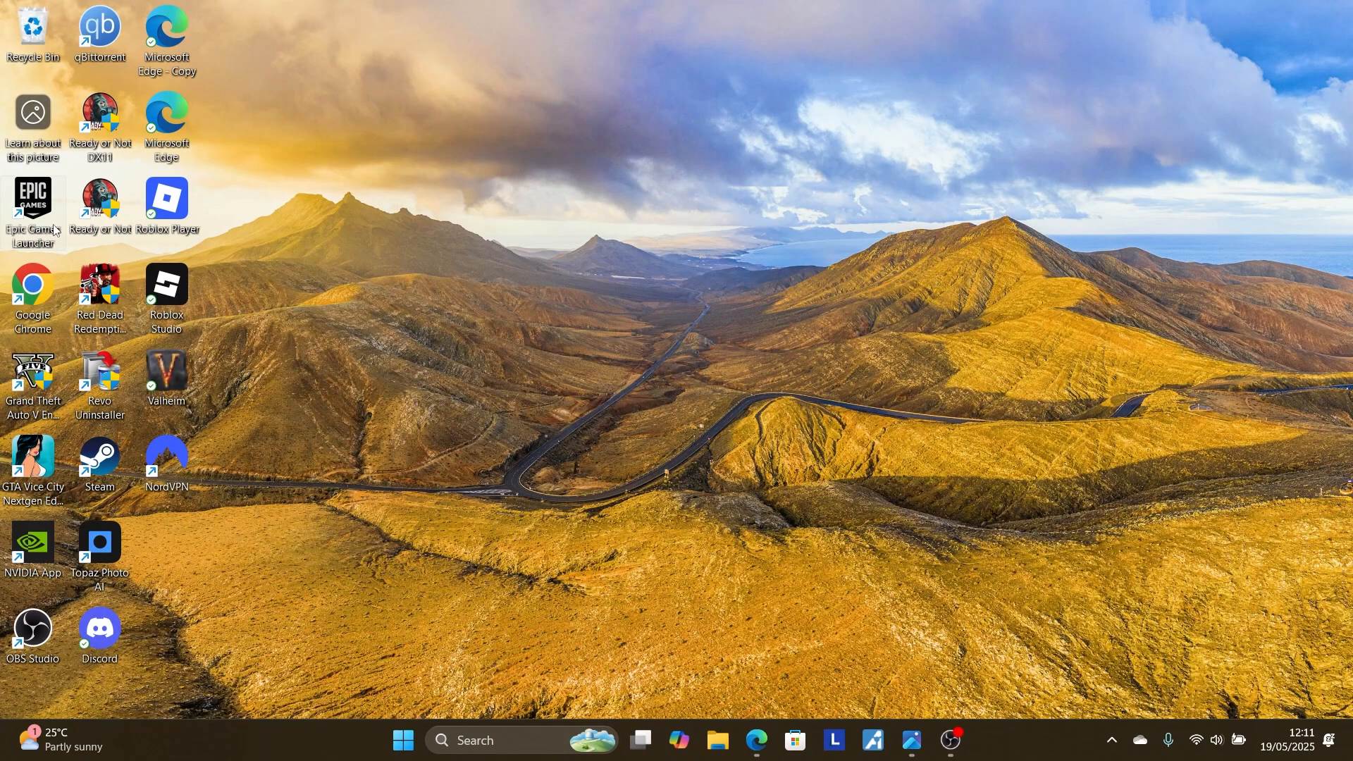
mouse_move(634, 346)
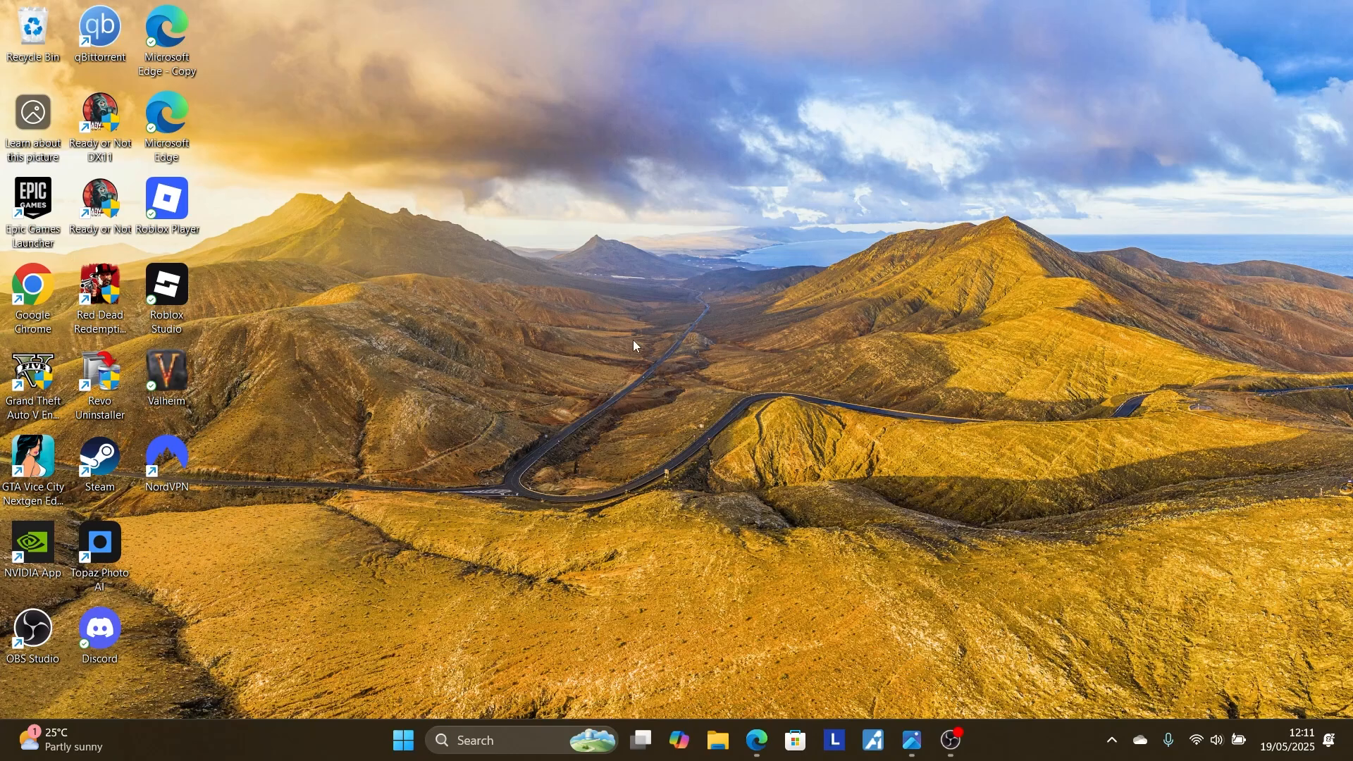
mouse_move(699, 353)
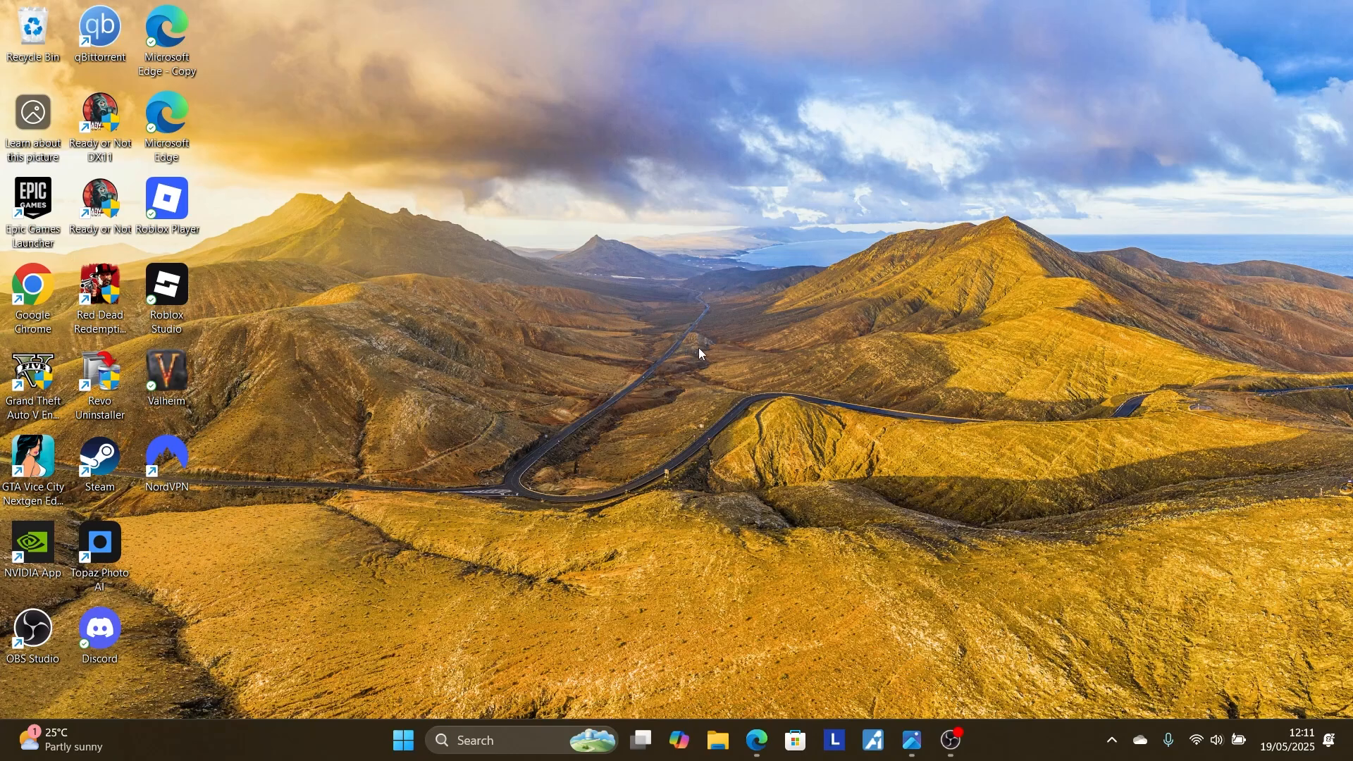
Return to the Edge browser holding the Dead Island 2 fix document
click(755, 740)
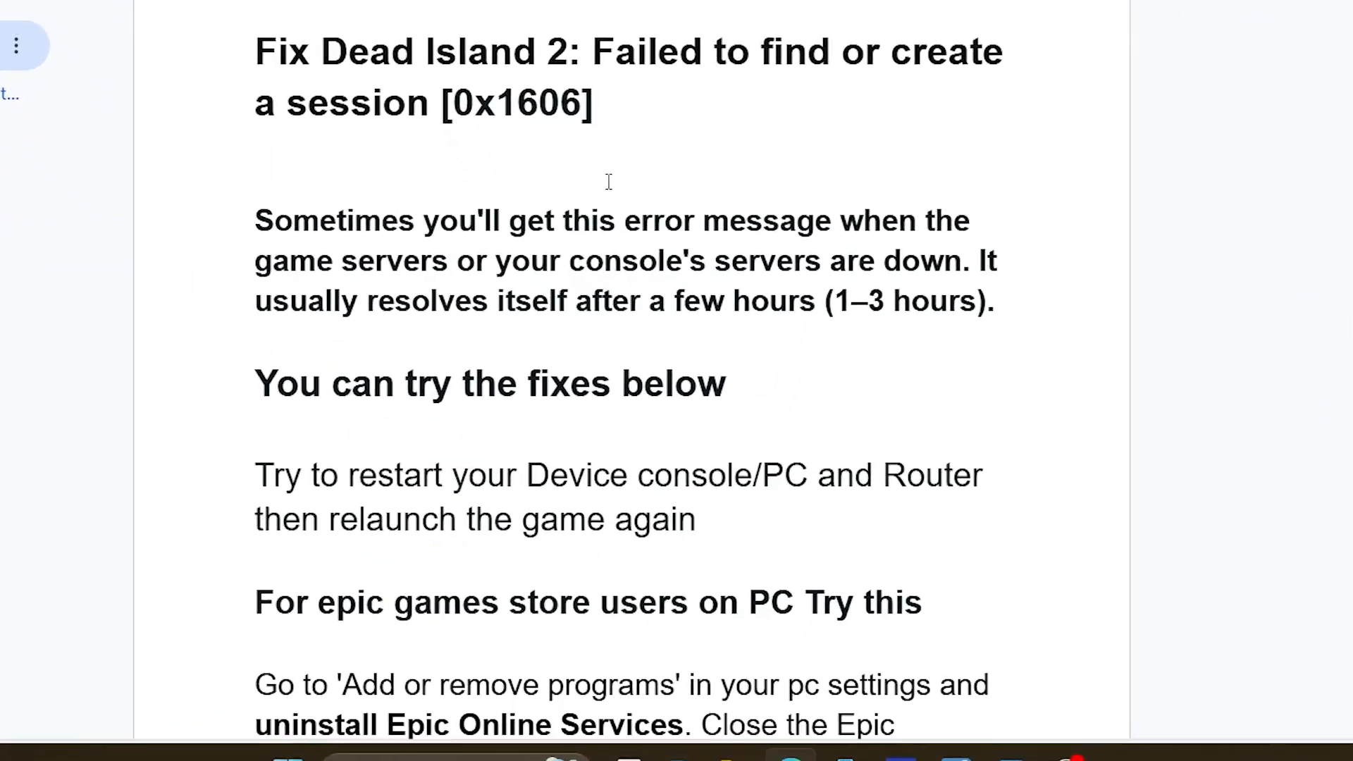
Review the fix guide and reach the PLAION 'Submit a request' support link
scroll(down, 3)
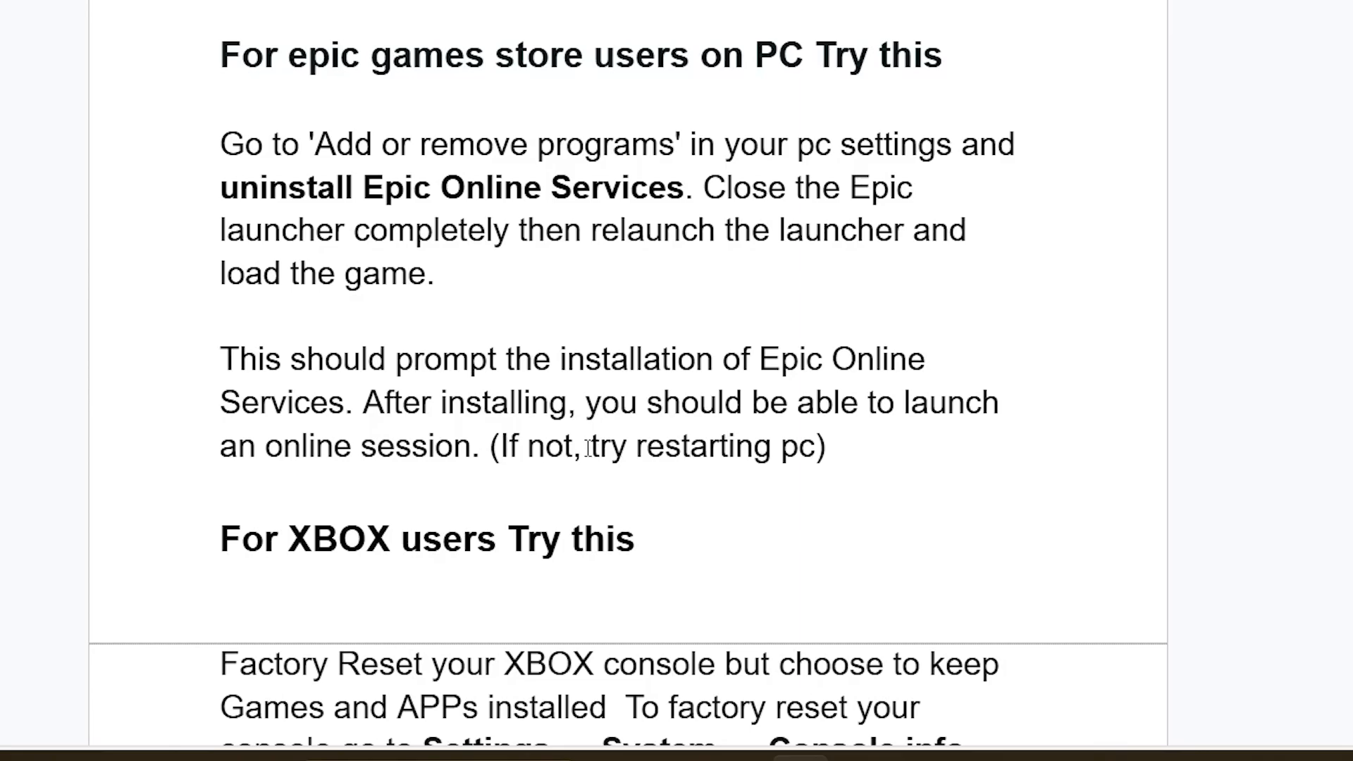
mouse_move(639, 367)
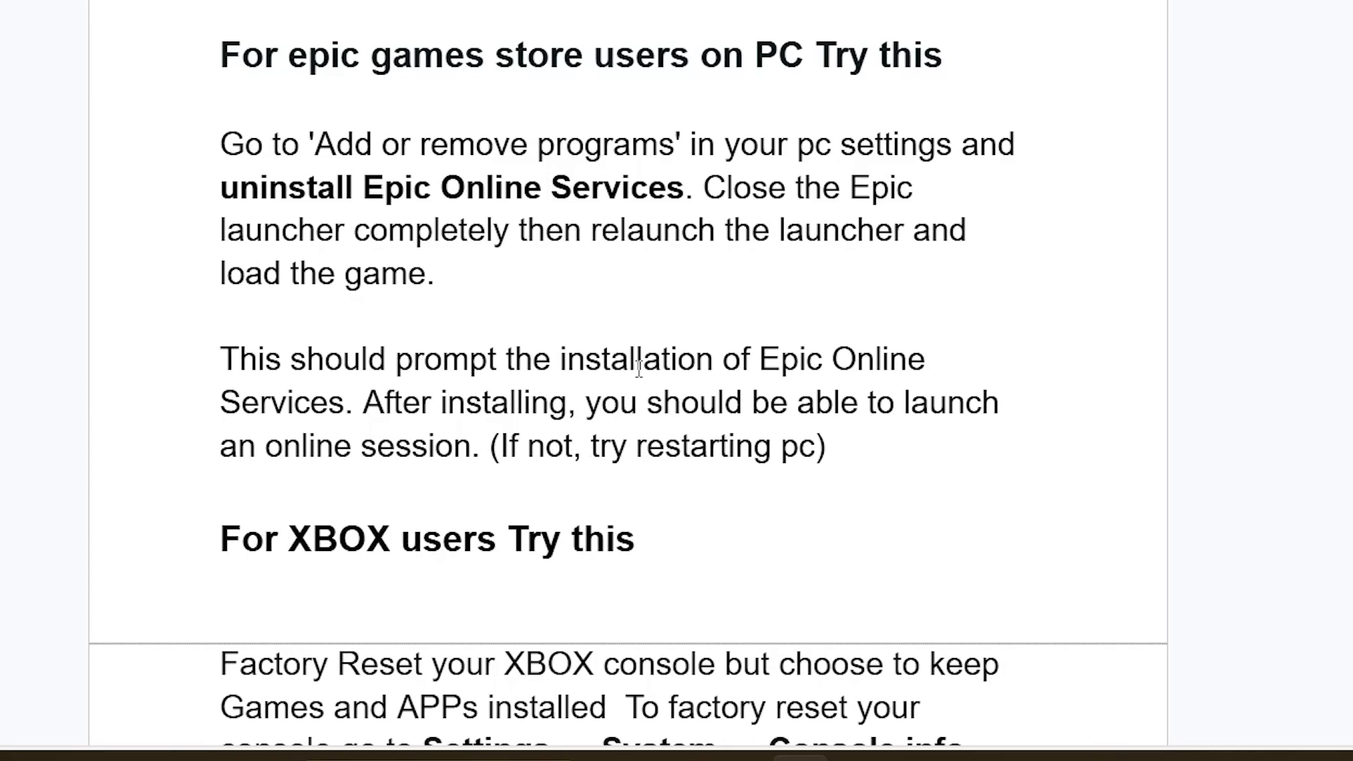
scroll(up, 3)
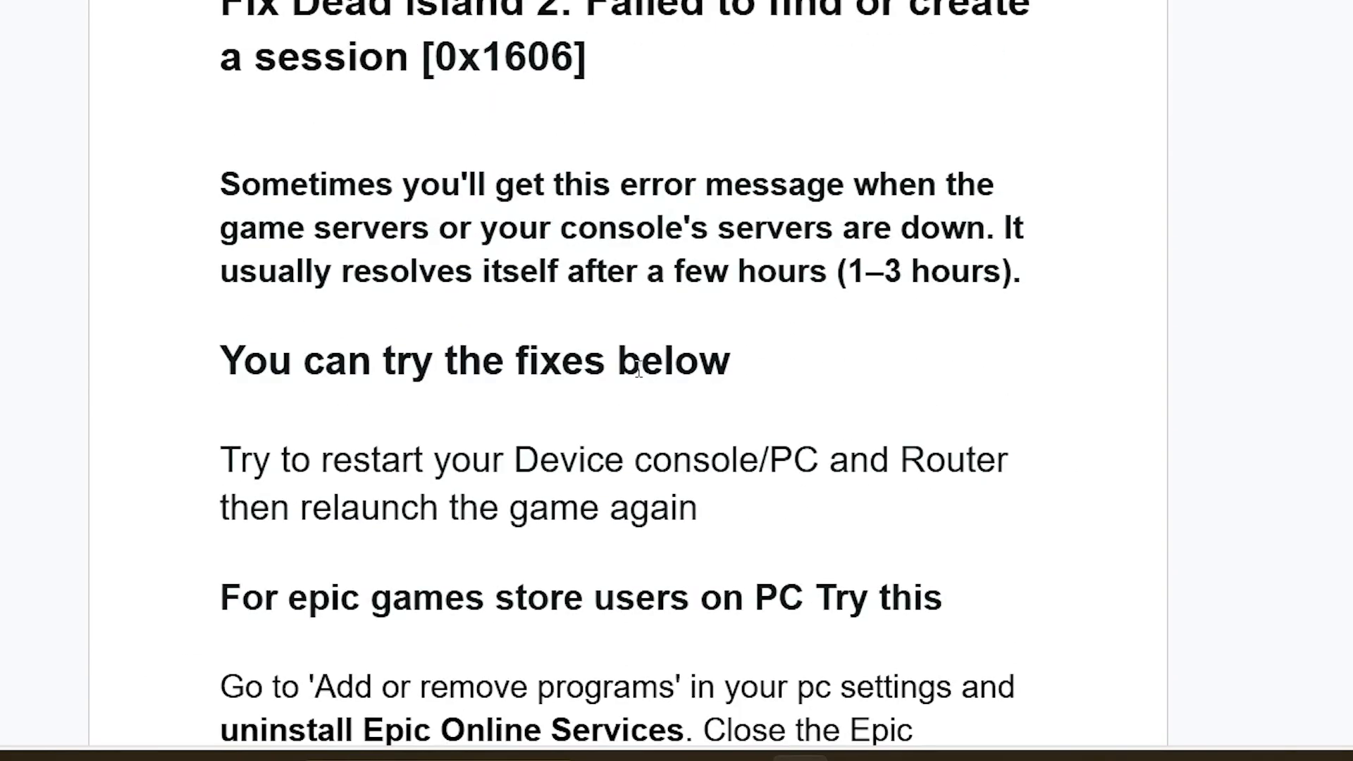
scroll(down, 3)
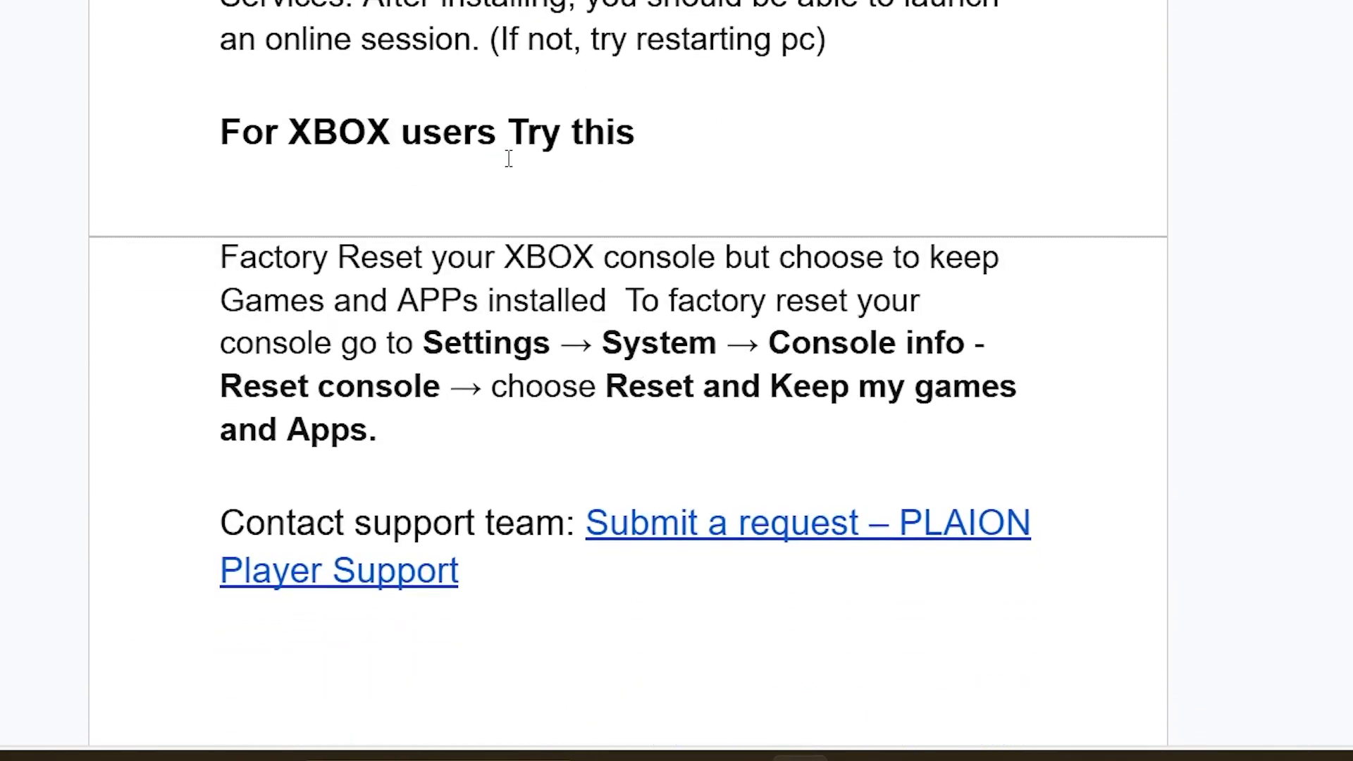
mouse_move(646, 259)
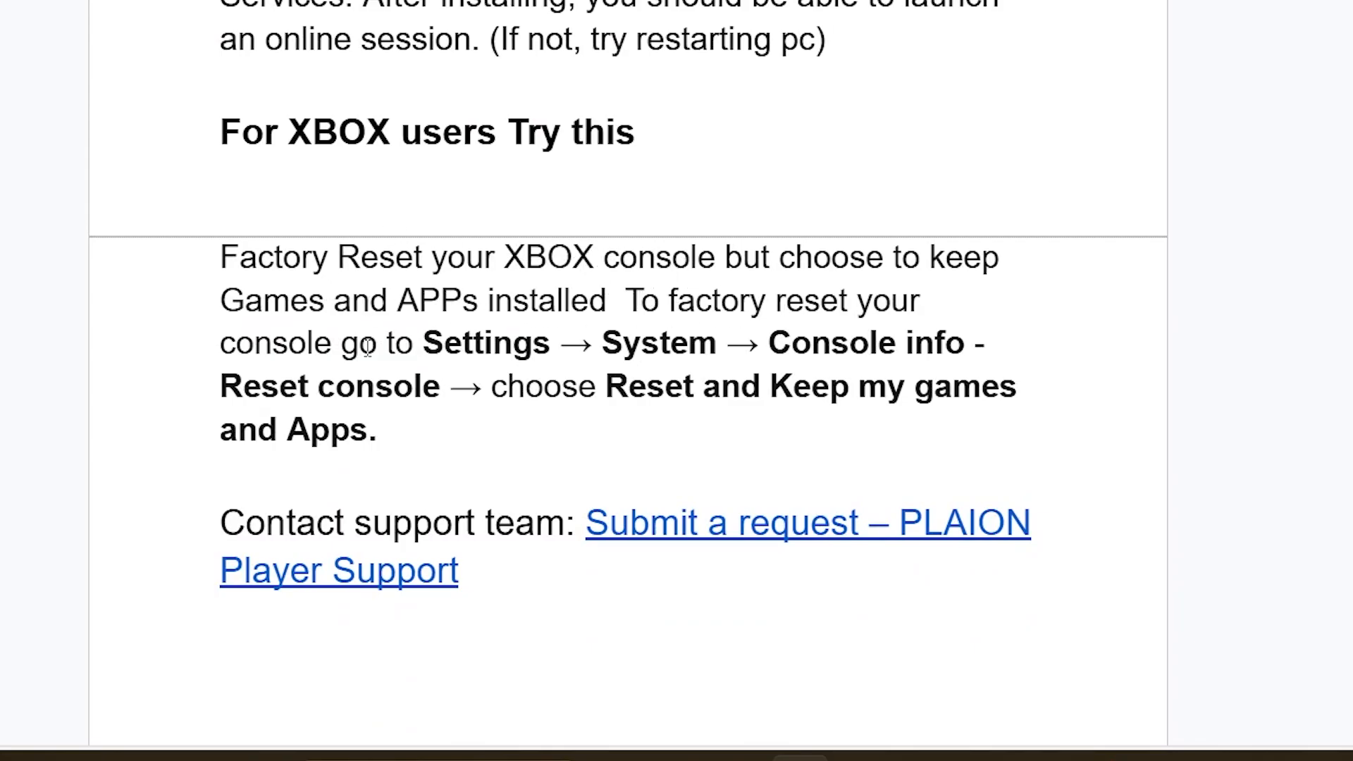
mouse_move(768, 326)
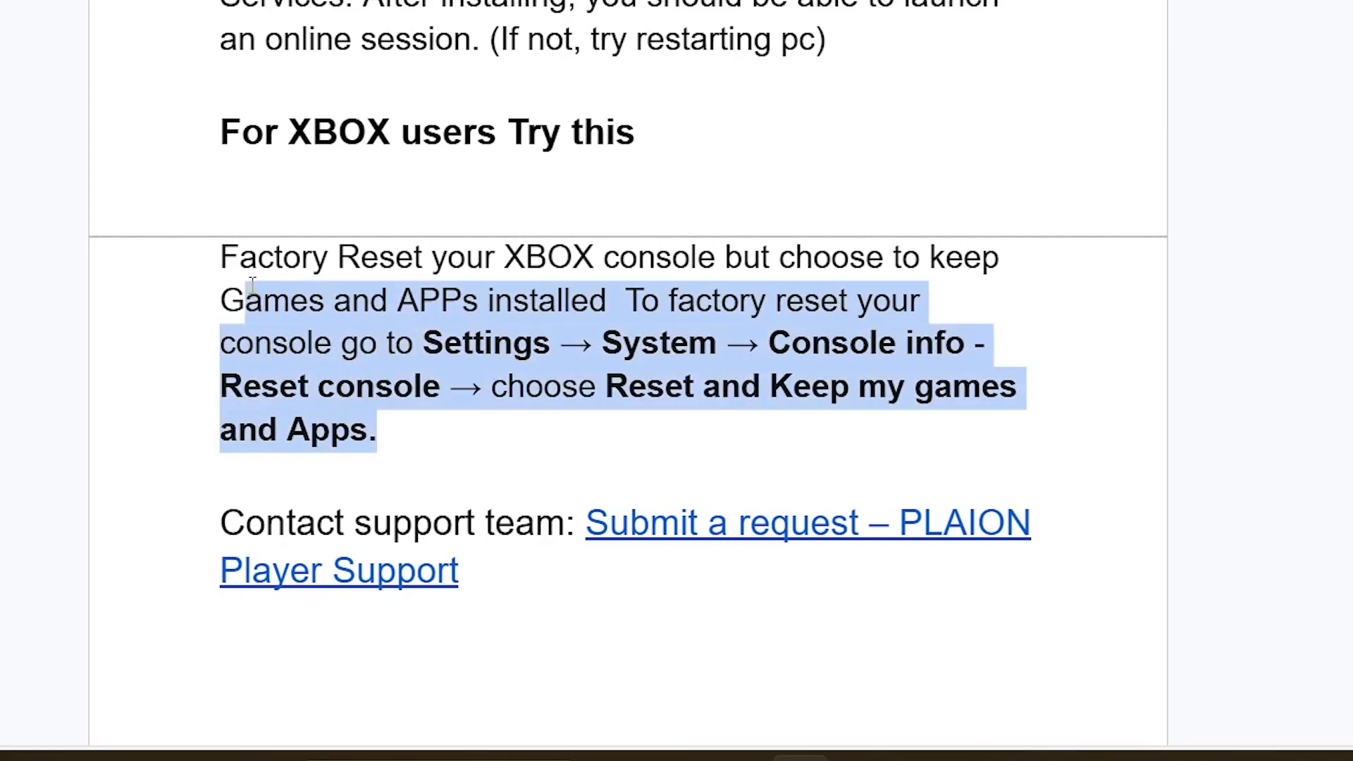
click(513, 276)
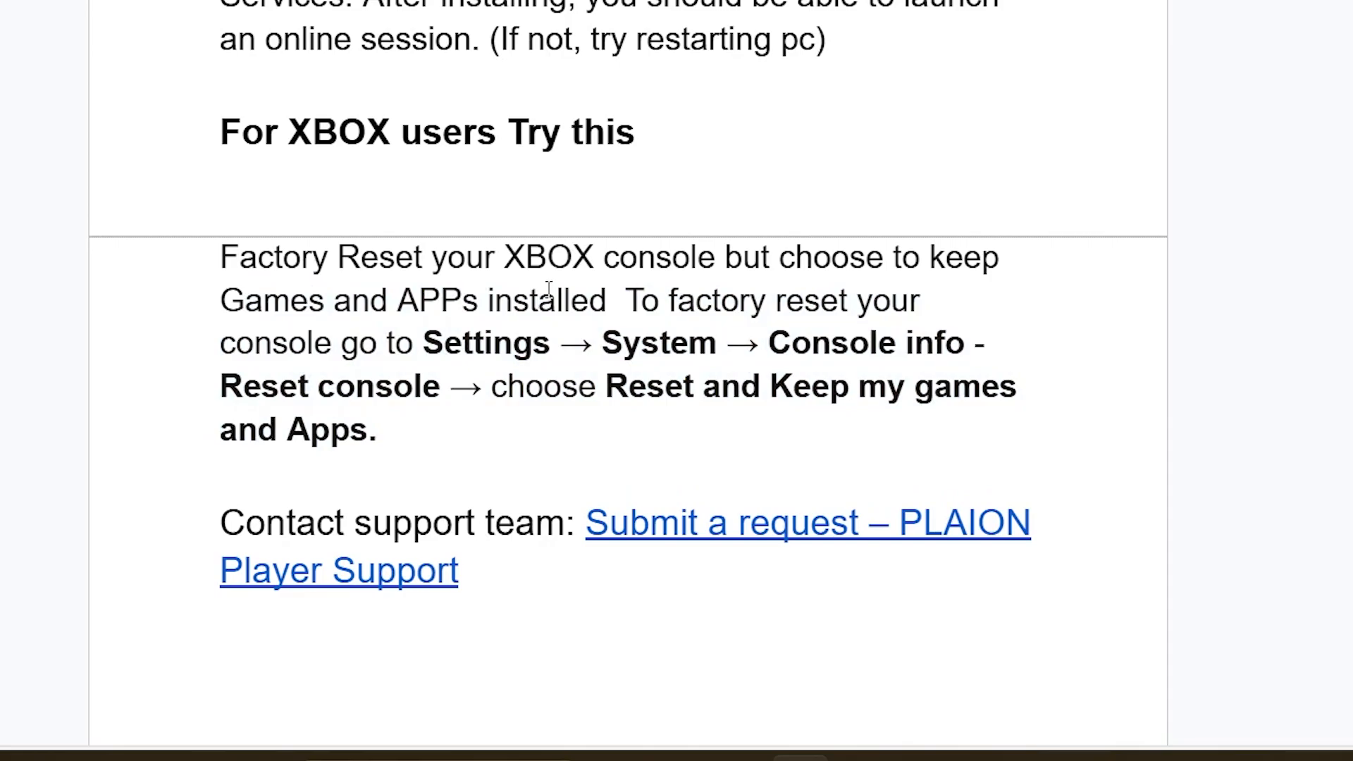
scroll(up, 3)
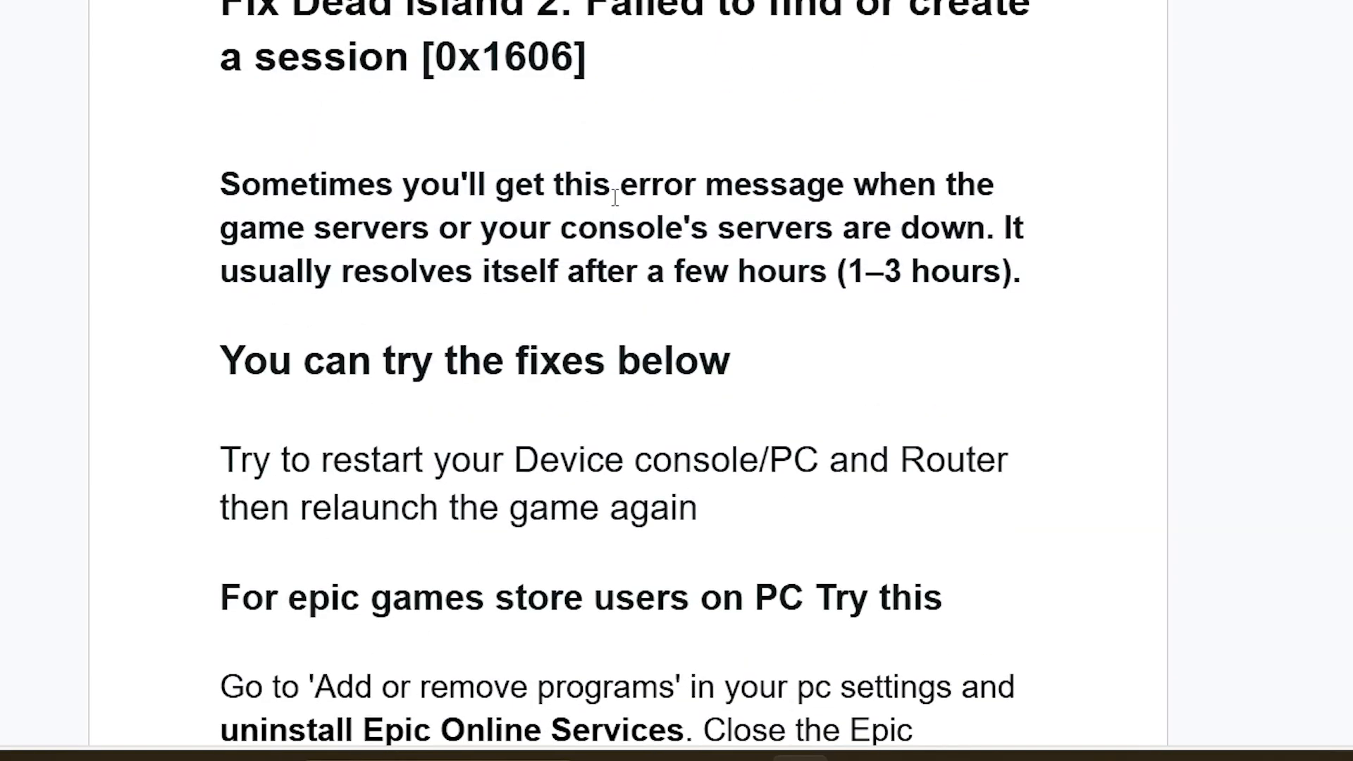
scroll(down, 3)
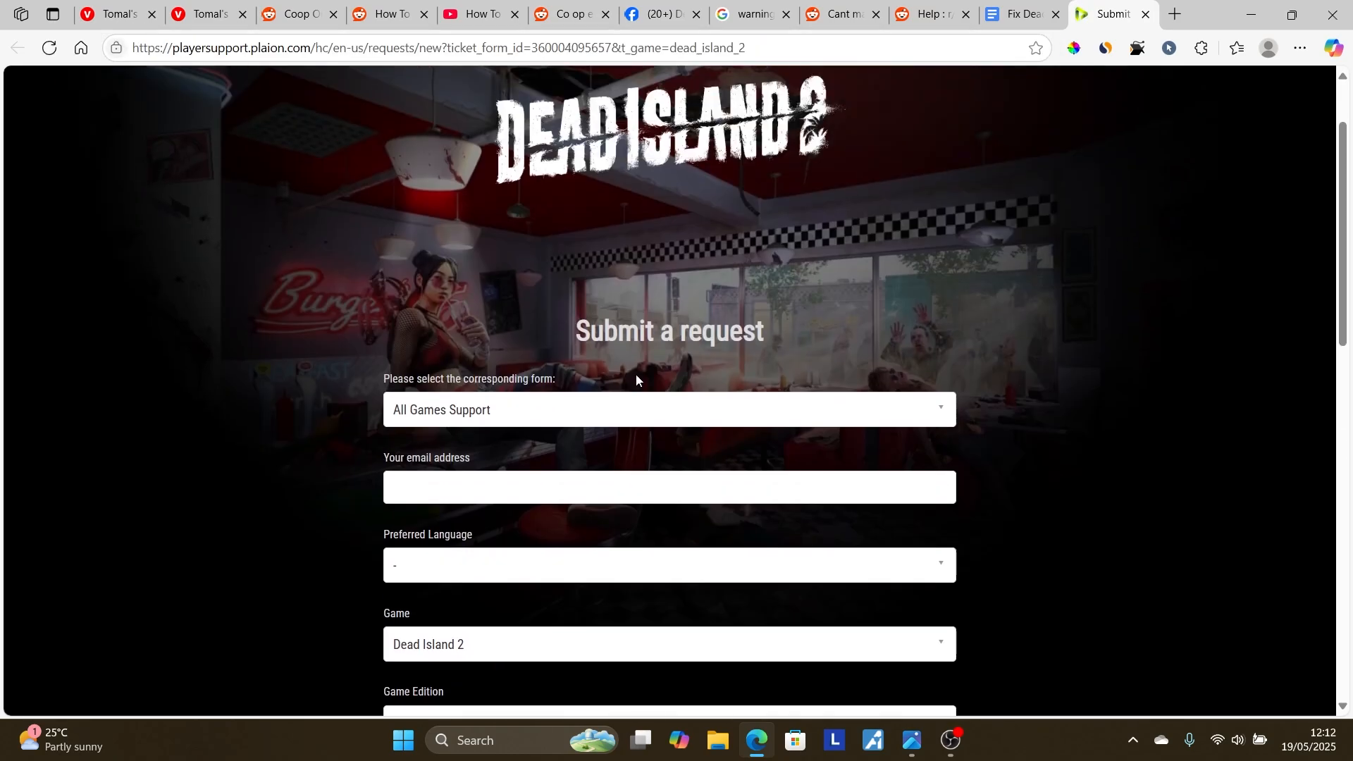
mouse_move(866, 192)
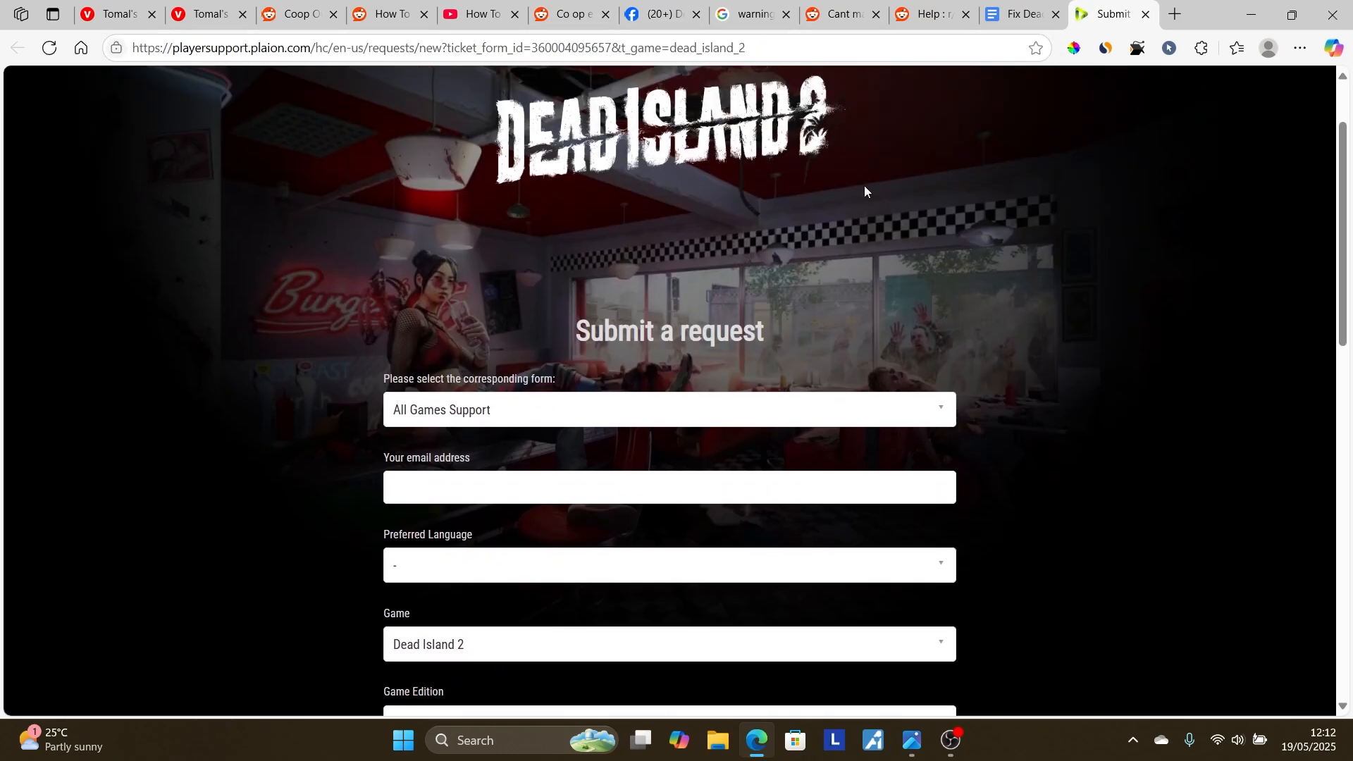
Switch back to the Google Docs guide and return to its top
click(1024, 14)
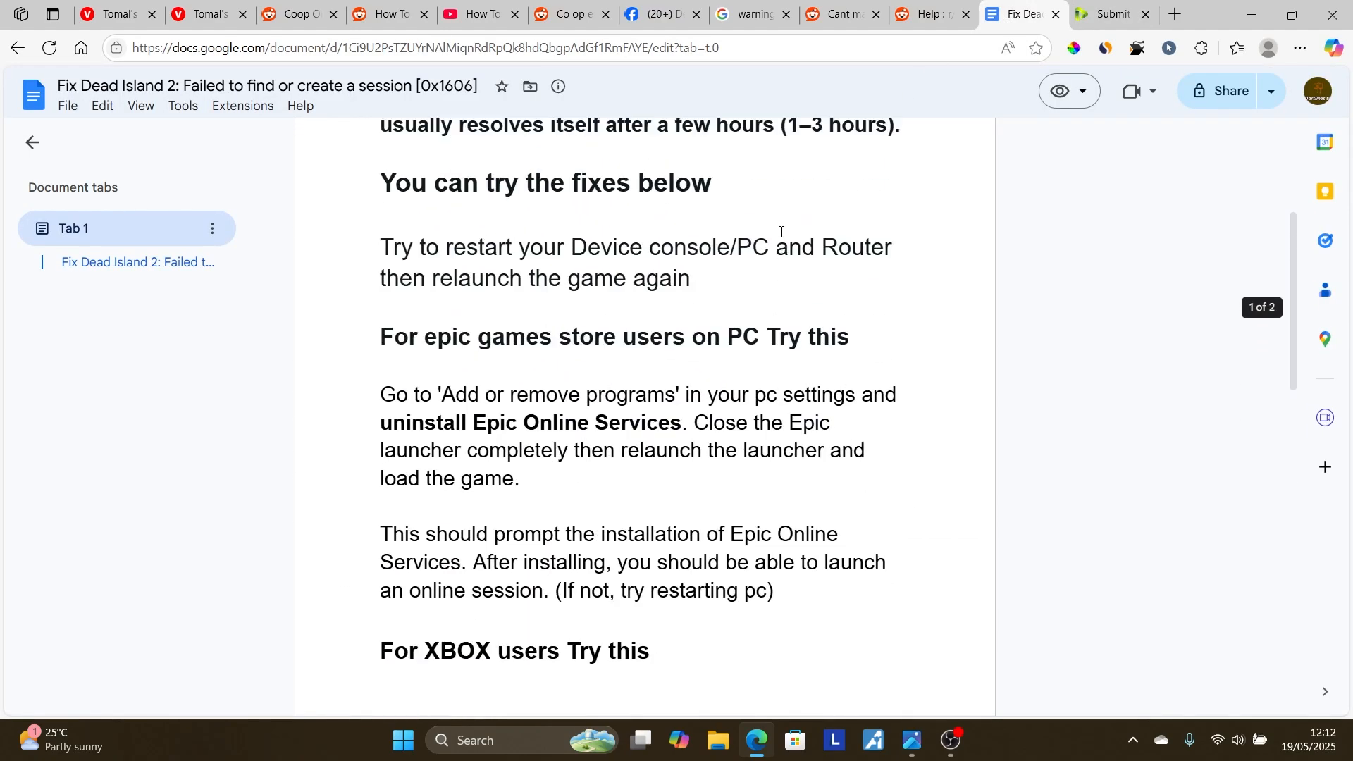
scroll(up, 3)
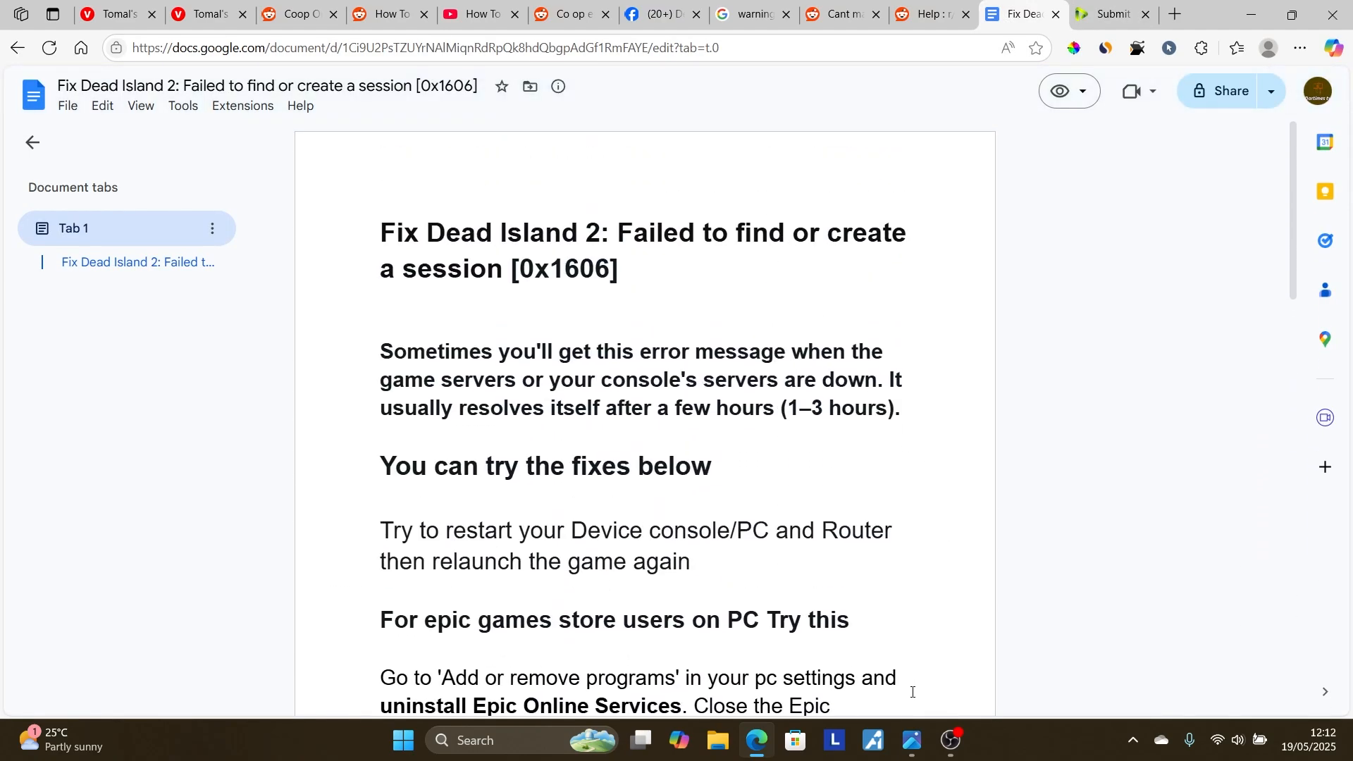